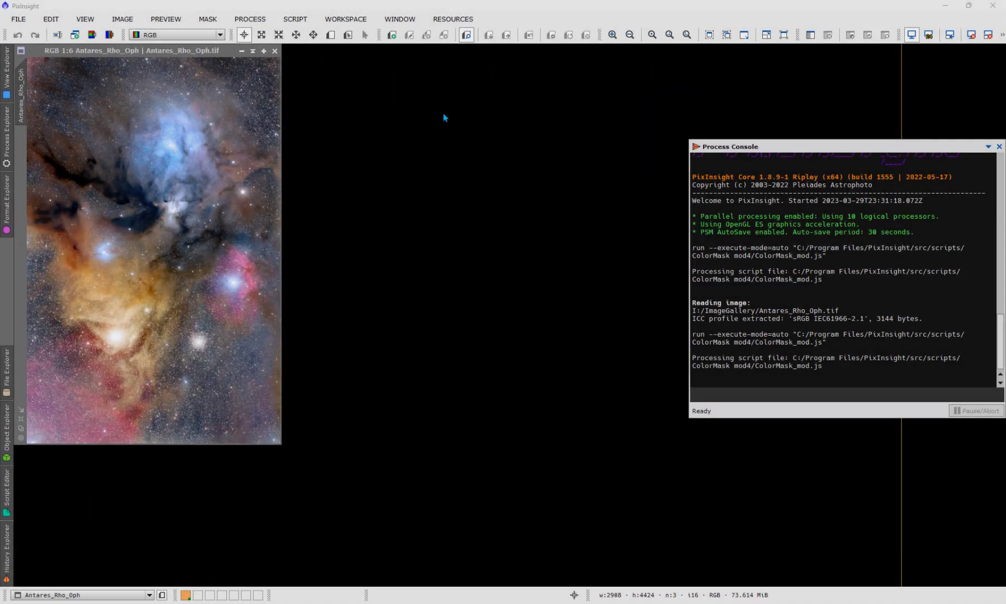
mouse_move(404, 87)
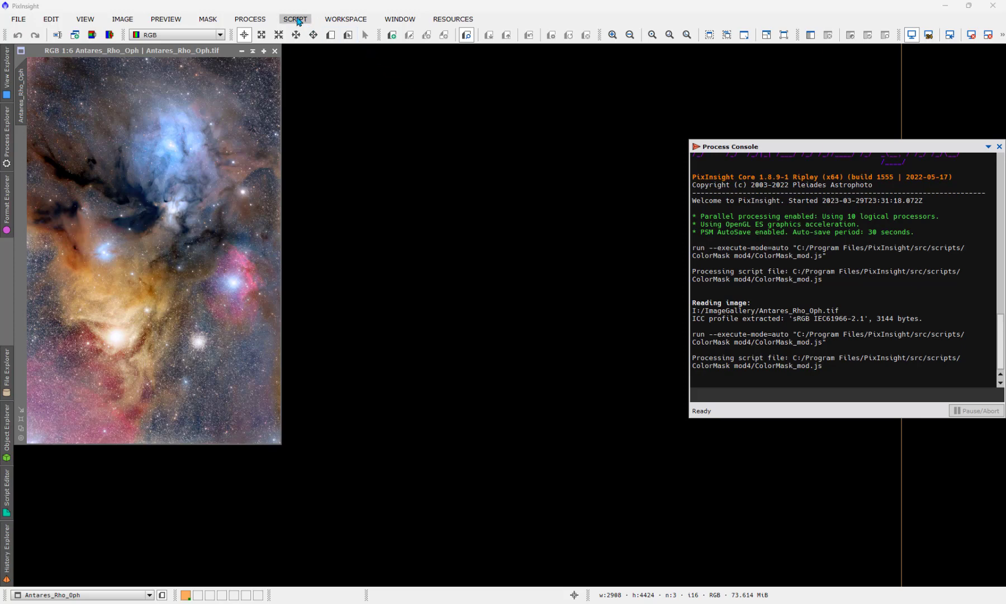
Scroll the Adam Block Fundamentals page and download the New ColorMask Script as ColorMask mod5.zip.
click(295, 18)
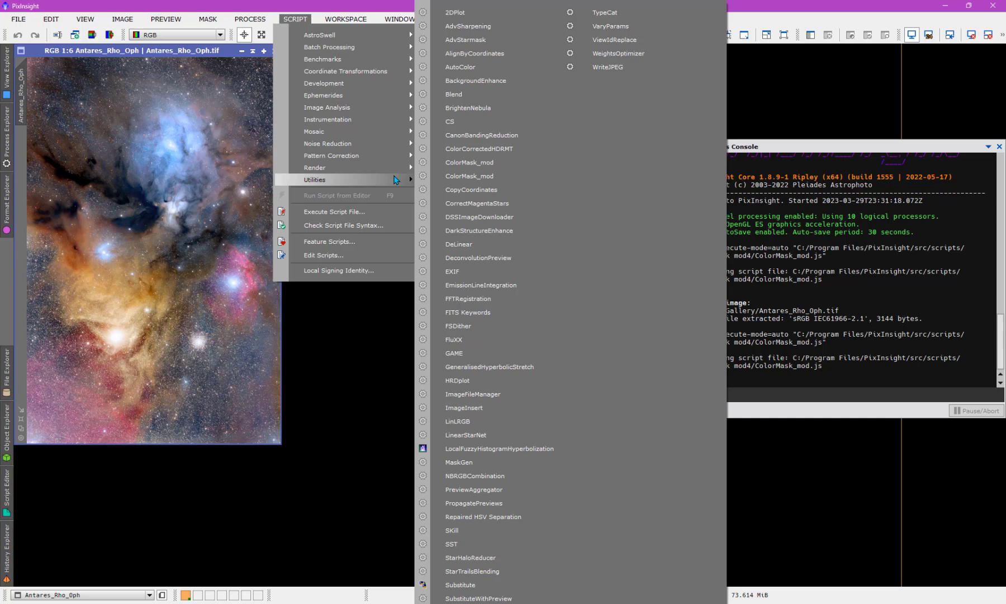
click(469, 162)
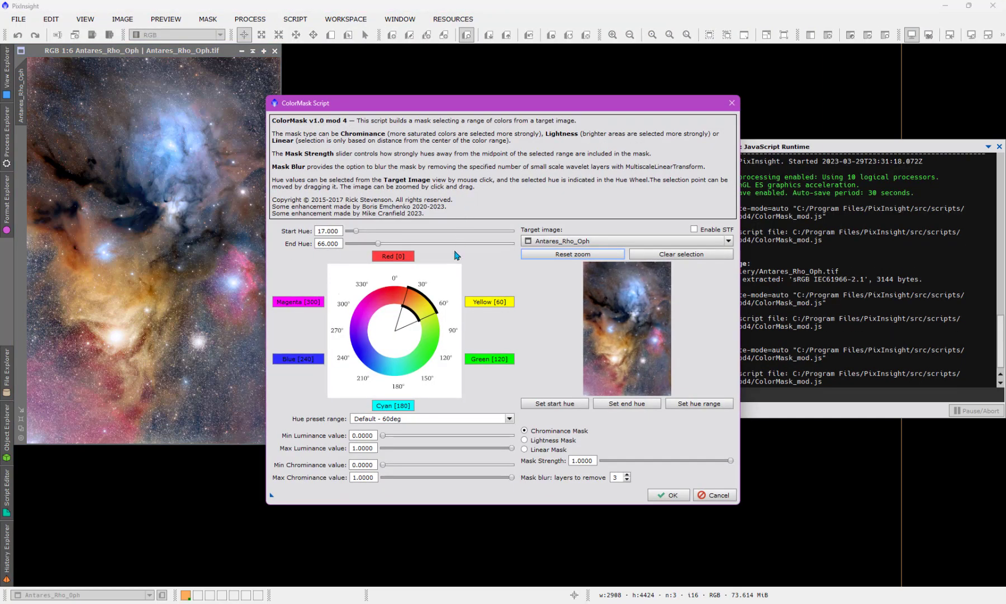
mouse_move(371, 148)
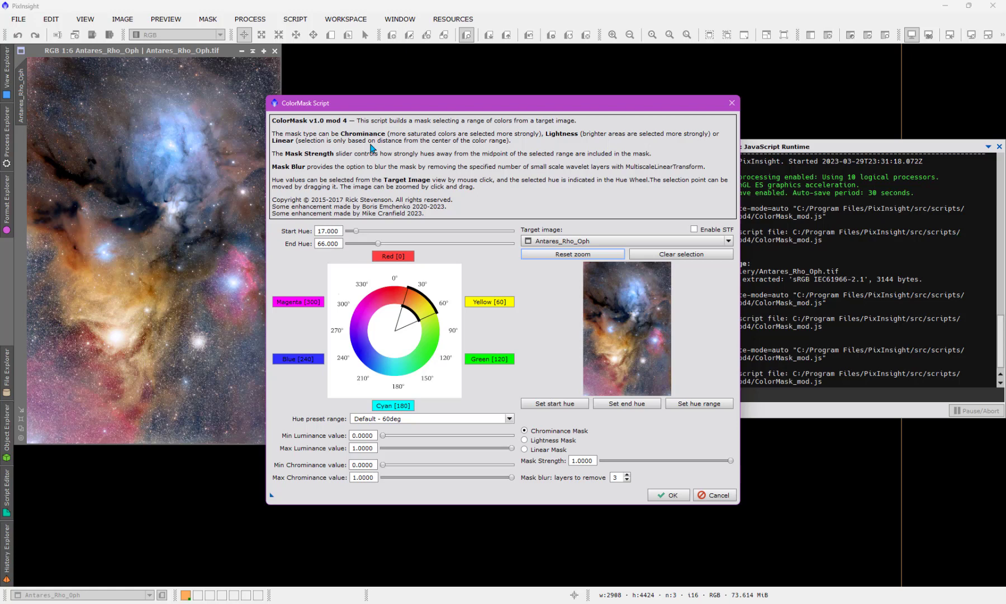
mouse_move(710, 112)
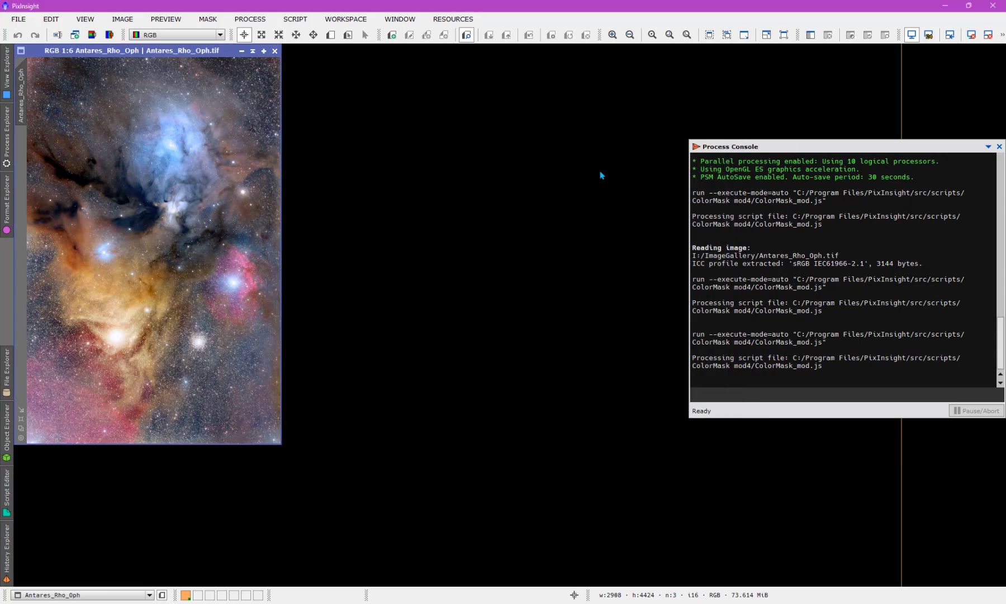
mouse_move(520, 301)
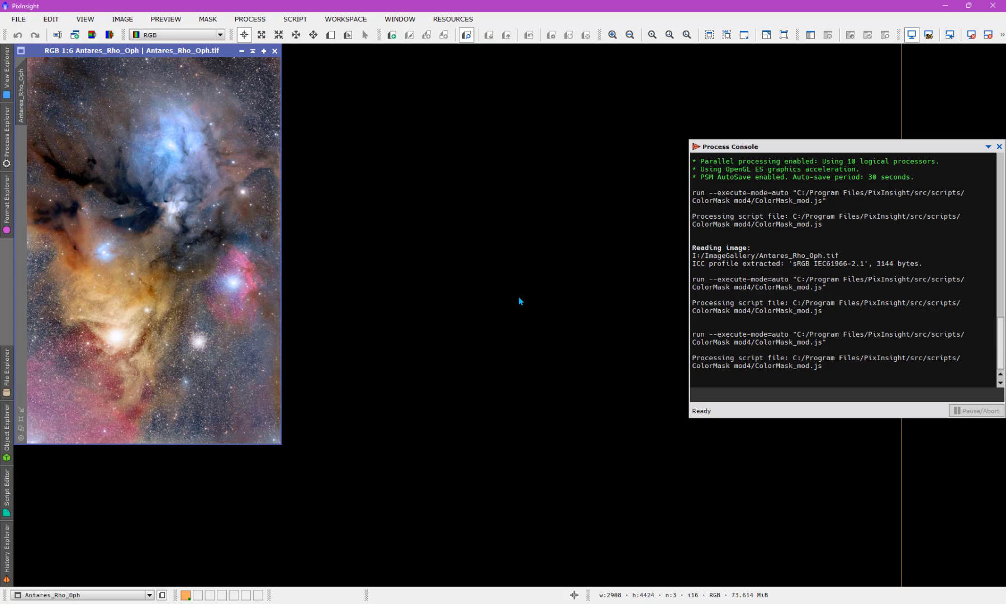
mouse_move(526, 470)
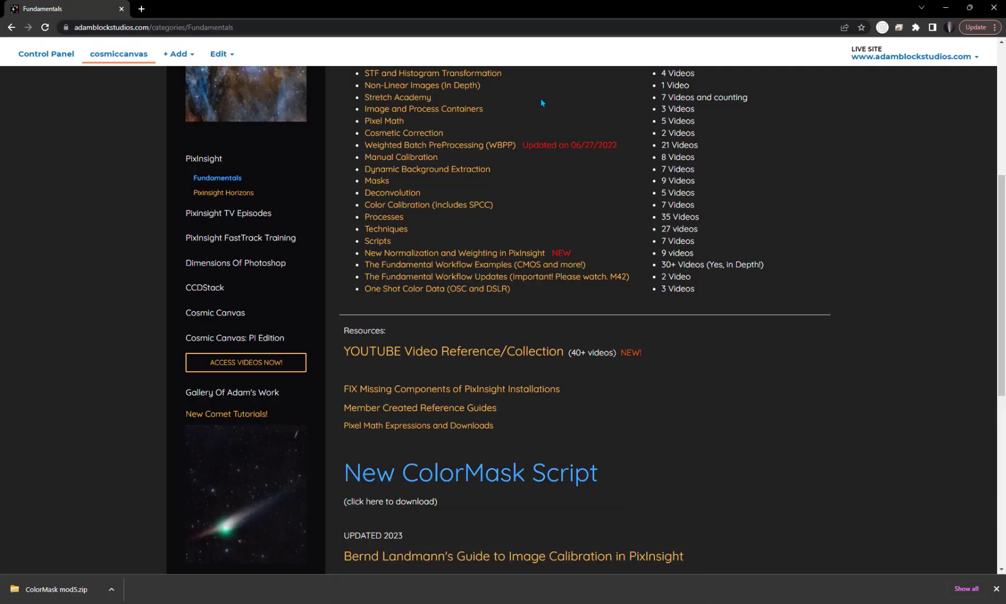
scroll(down, 3)
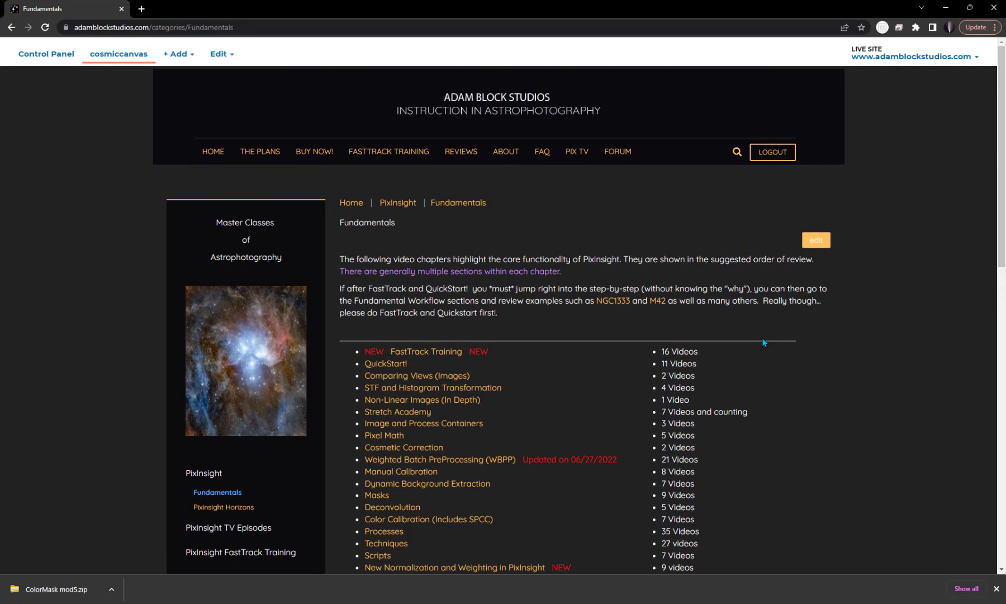
mouse_move(516, 329)
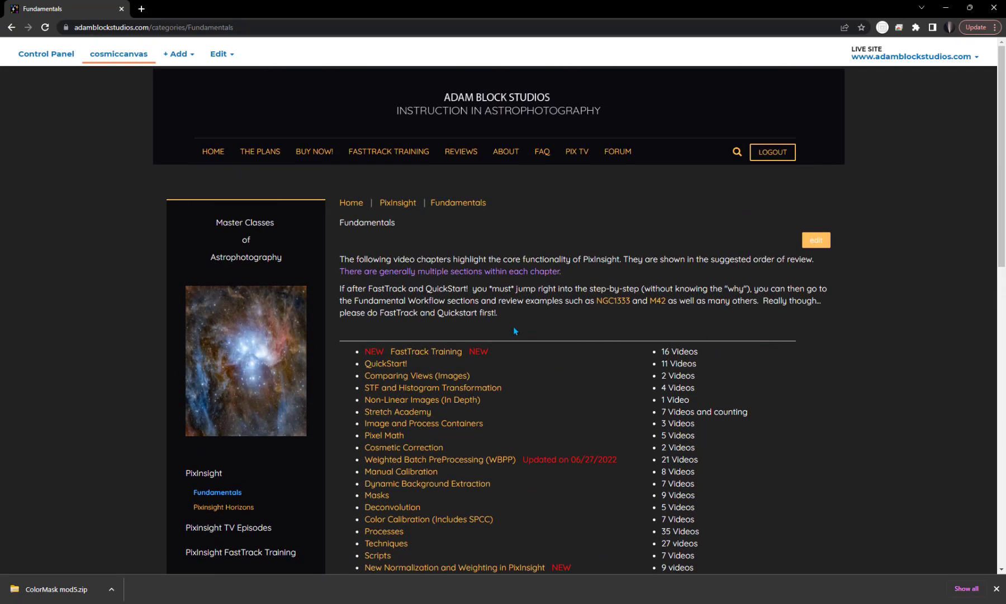
scroll(down, 3)
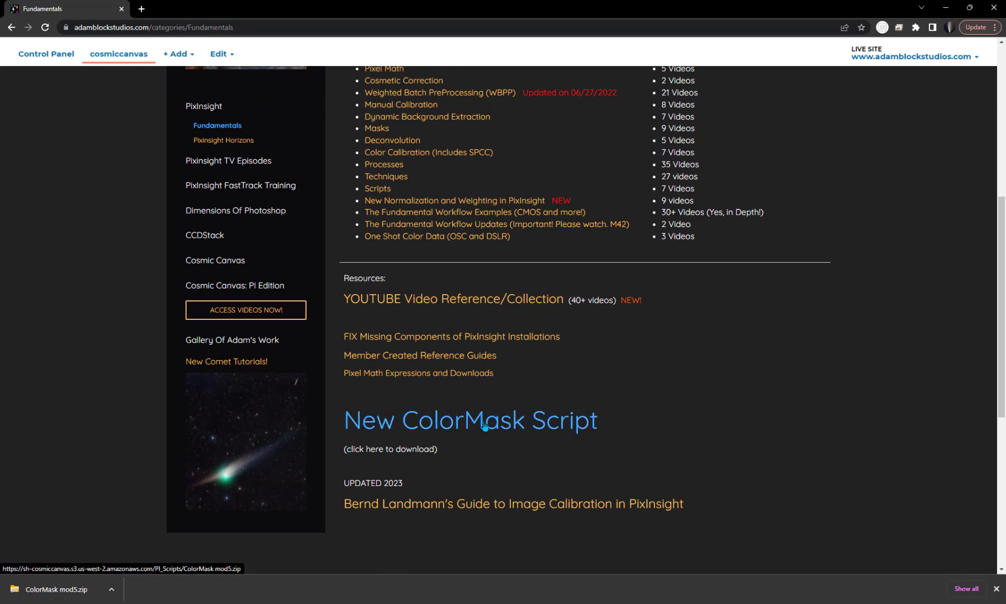
mouse_move(806, 511)
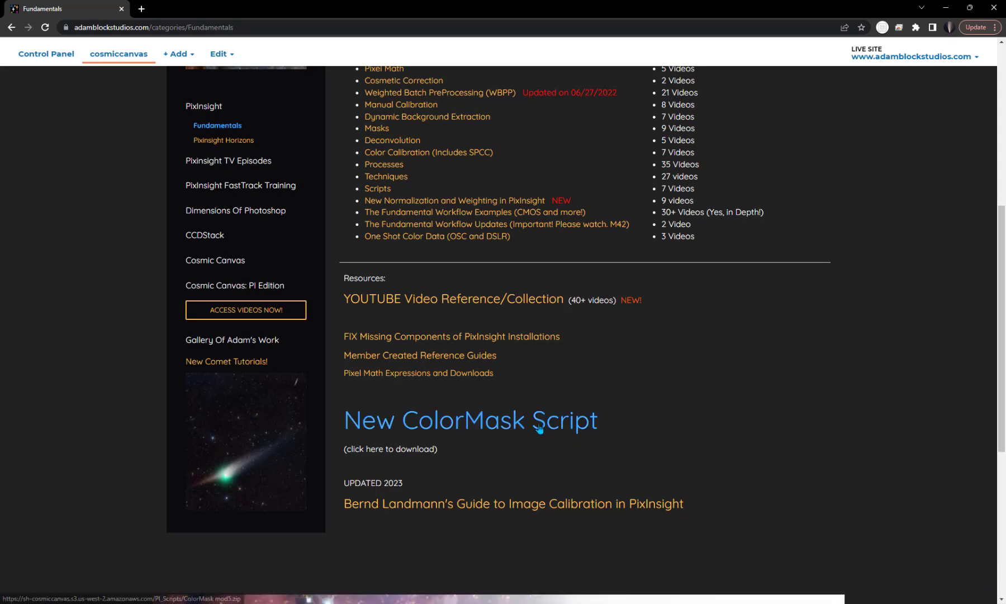
click(470, 419)
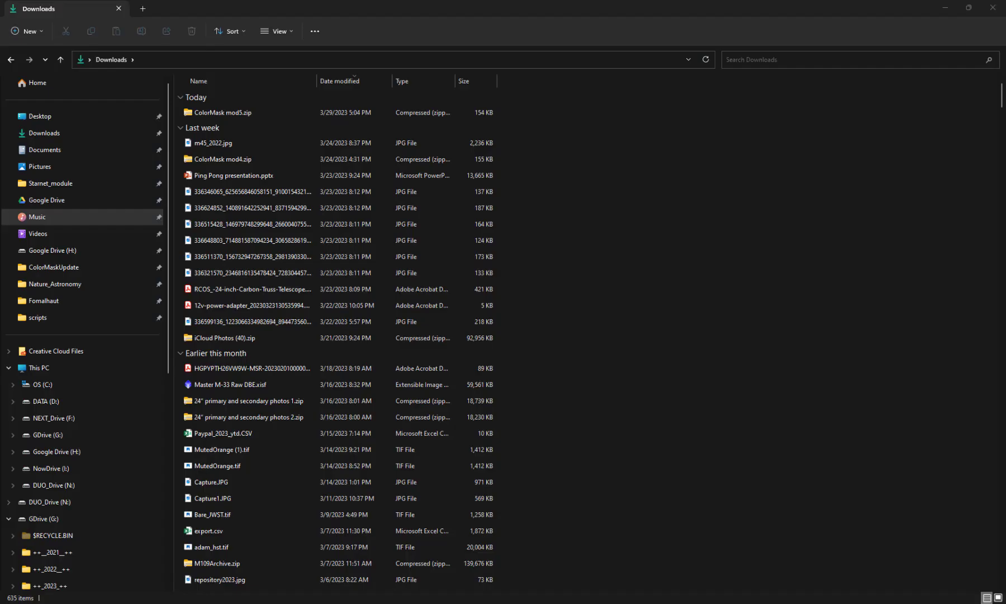
Select ColorMask mod5.zip under Today in the Downloads folder.
click(223, 113)
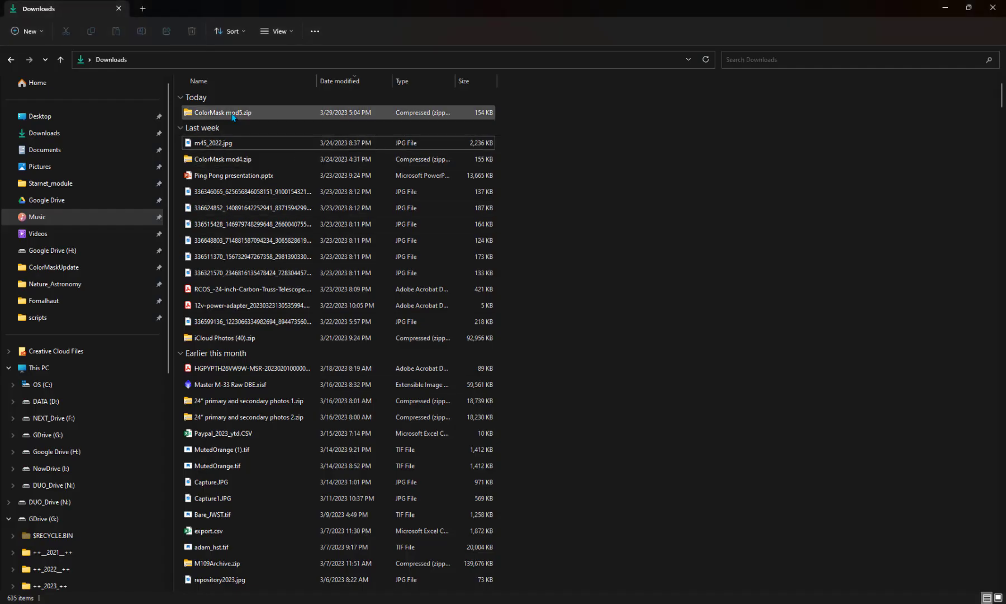
mouse_move(230, 114)
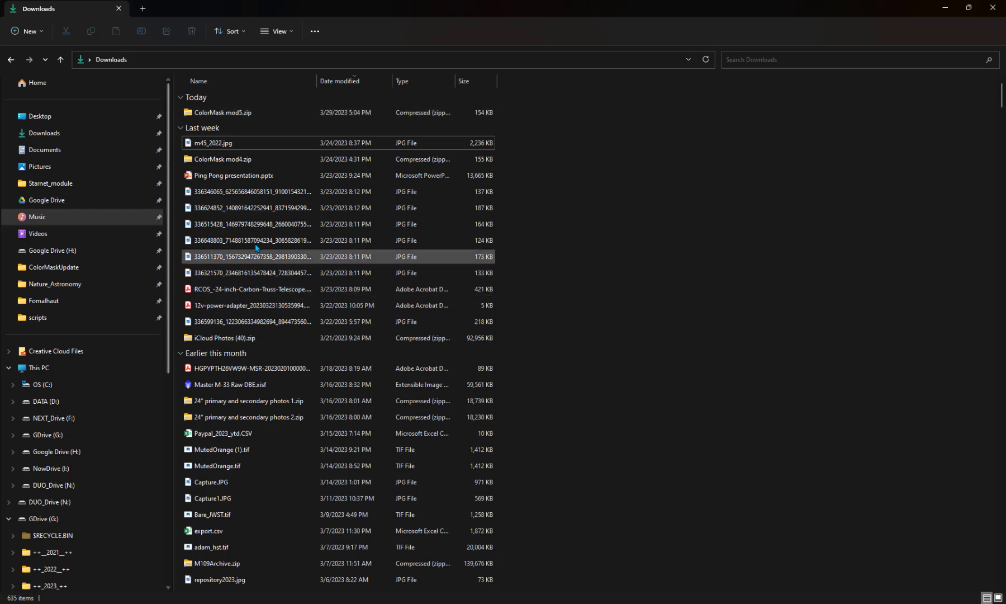
click(38, 368)
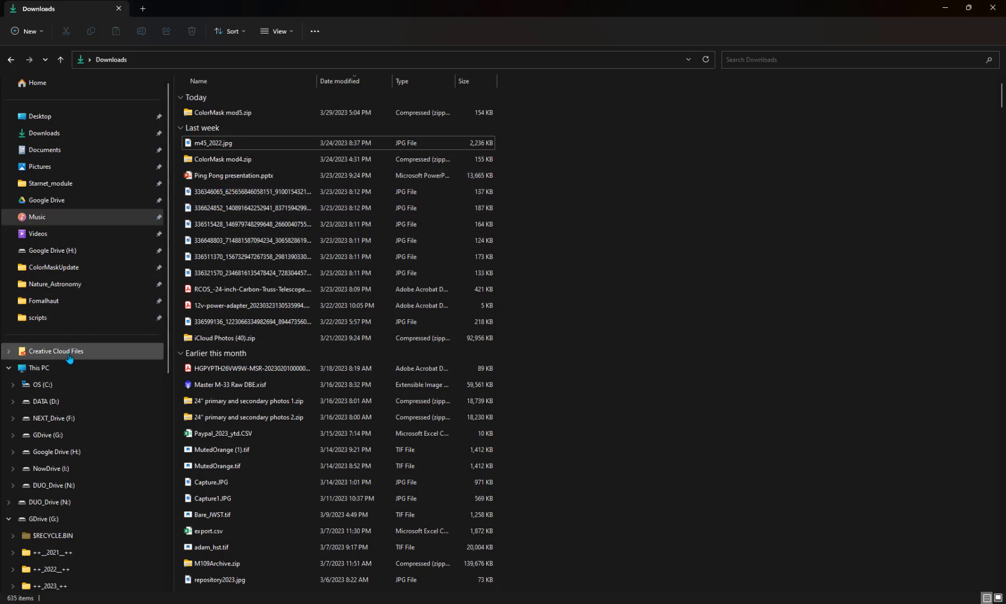
Browse C: > Program Files > PixInsight > src > scripts and review its script folders.
click(42, 384)
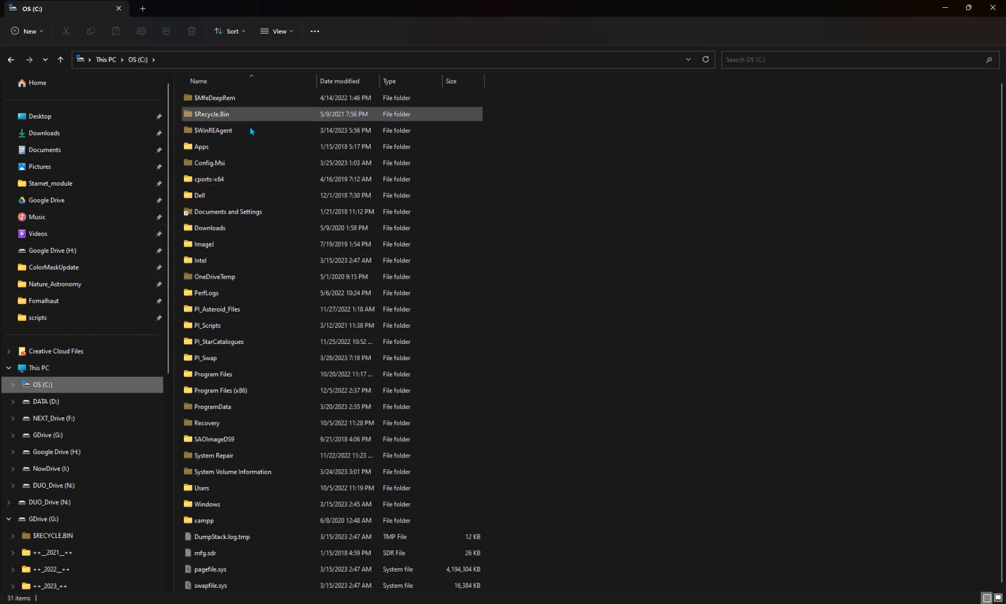
click(242, 373)
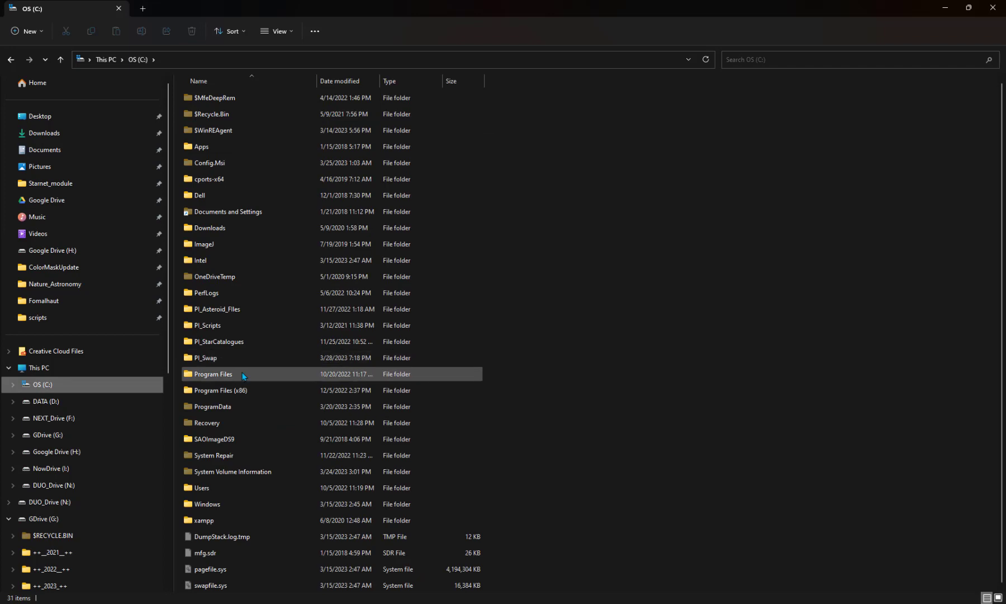
double_click(212, 374)
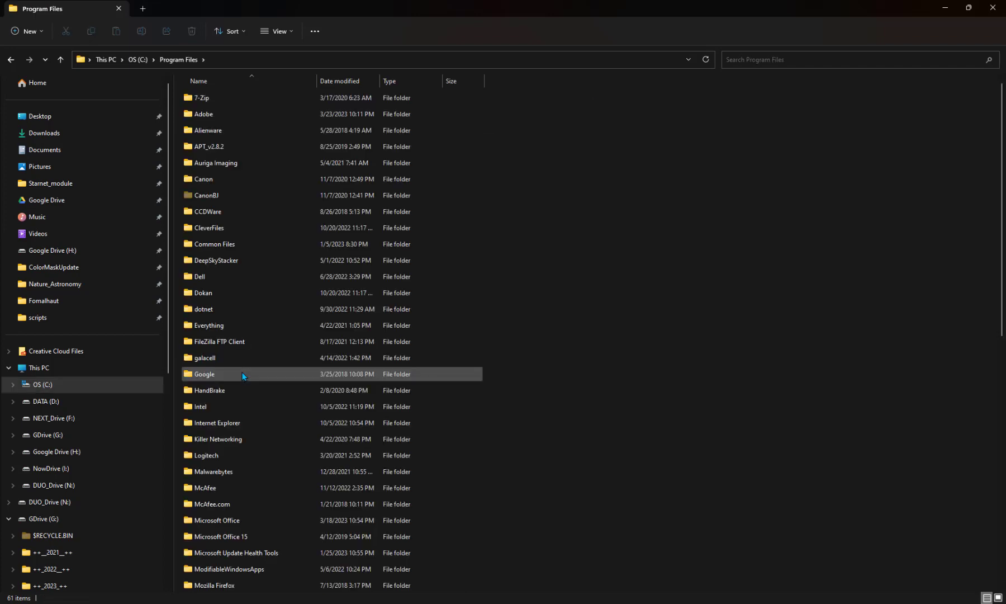
scroll(down, 3)
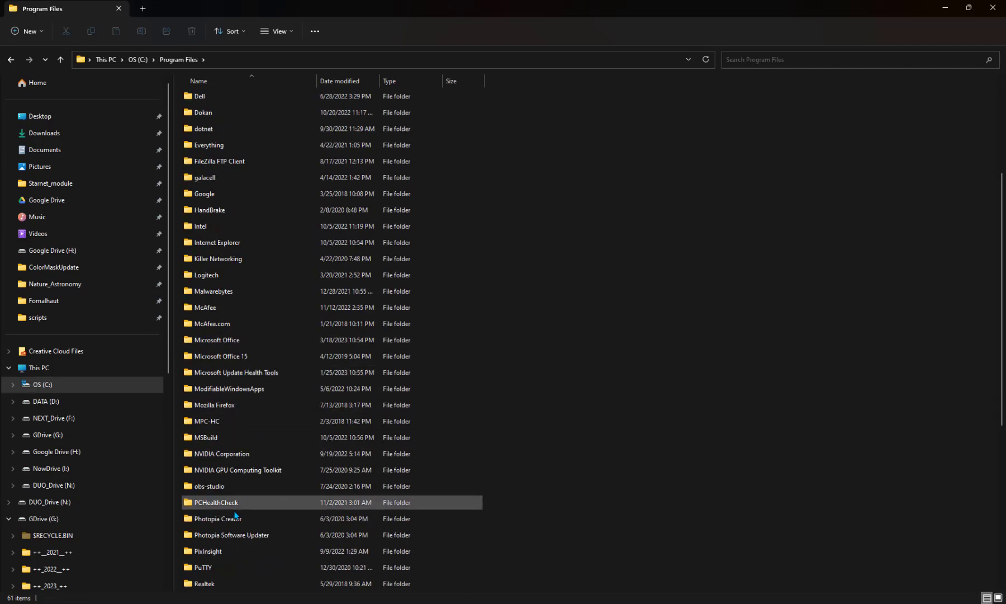
double_click(207, 551)
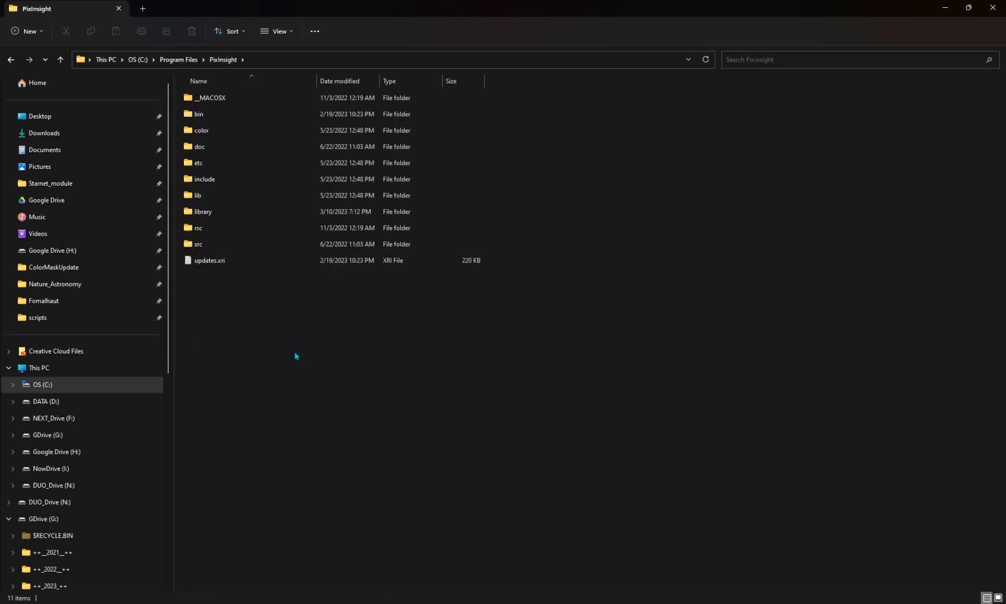
double_click(198, 243)
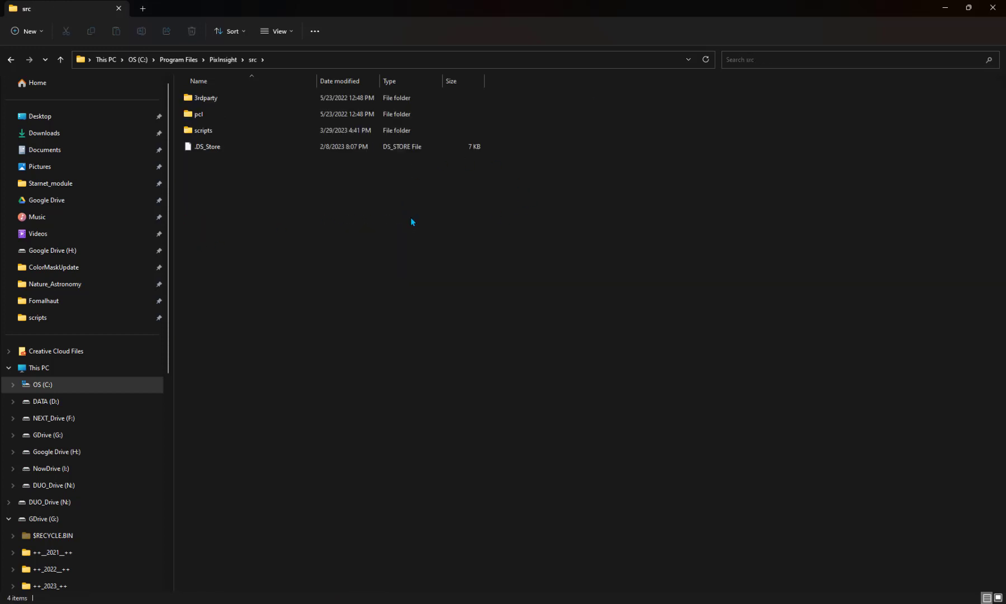
click(203, 131)
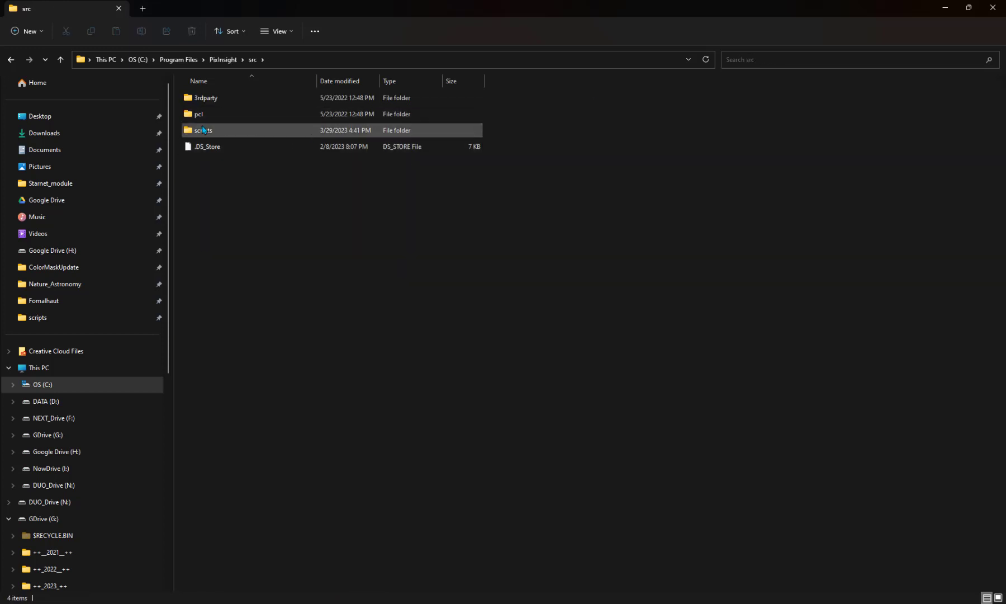
double_click(203, 130)
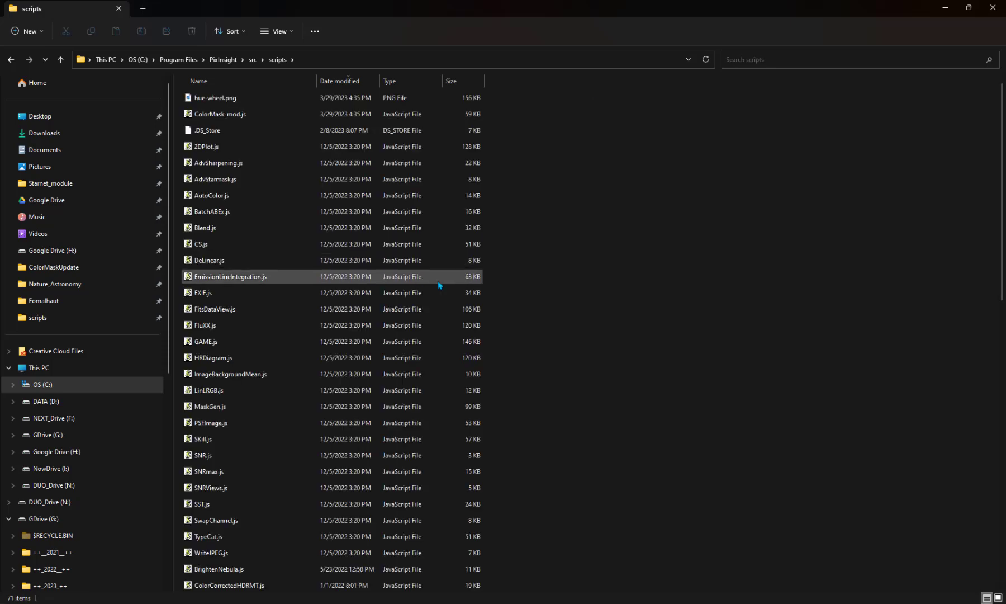
click(215, 309)
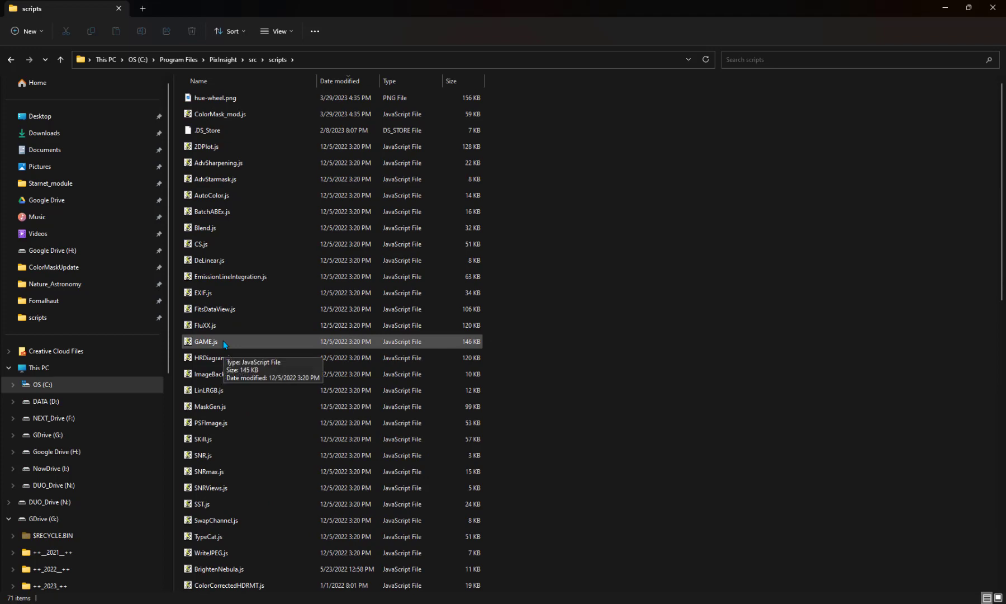
scroll(down, 3)
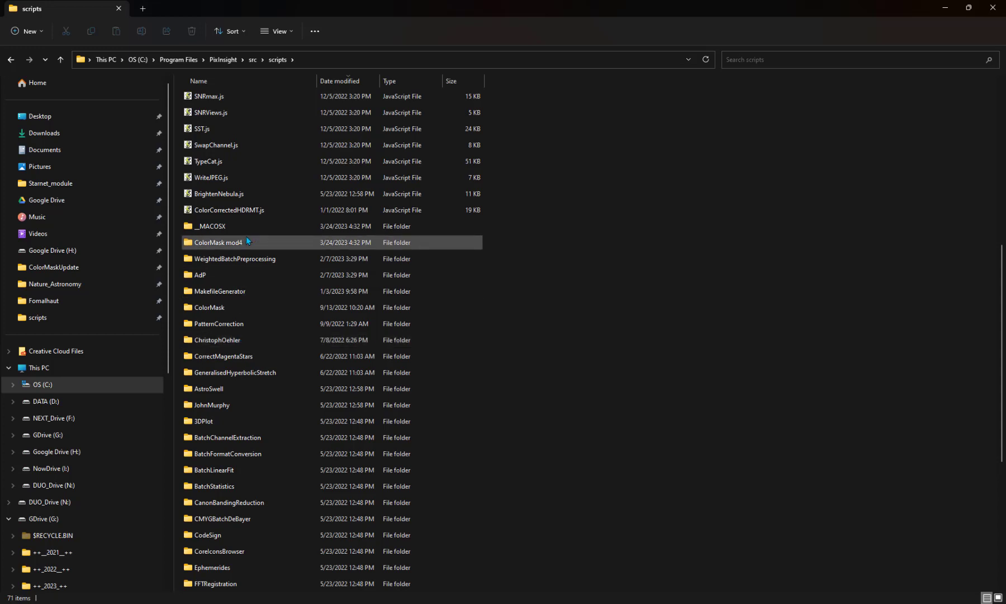
mouse_move(502, 375)
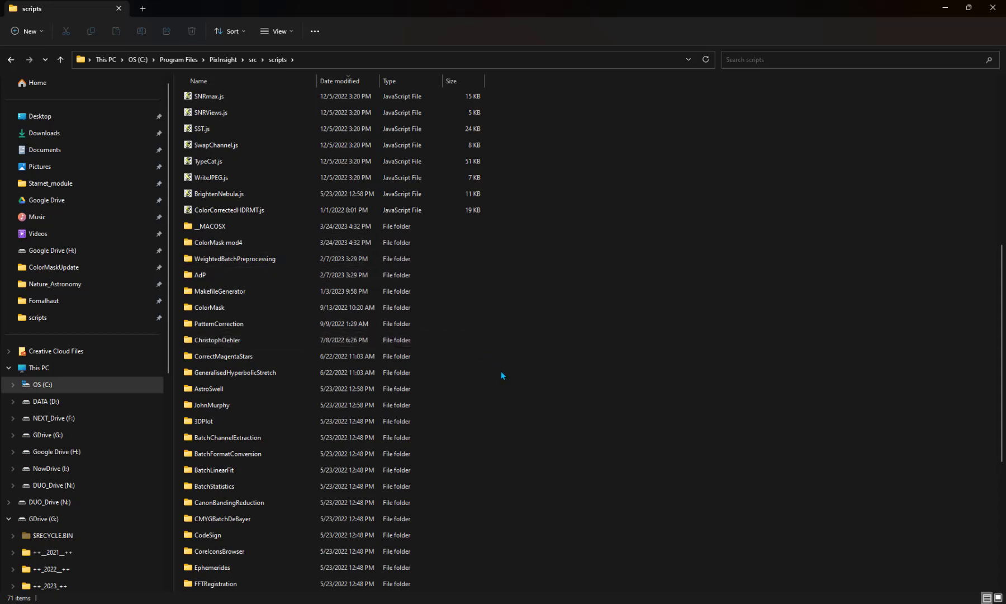
mouse_move(525, 405)
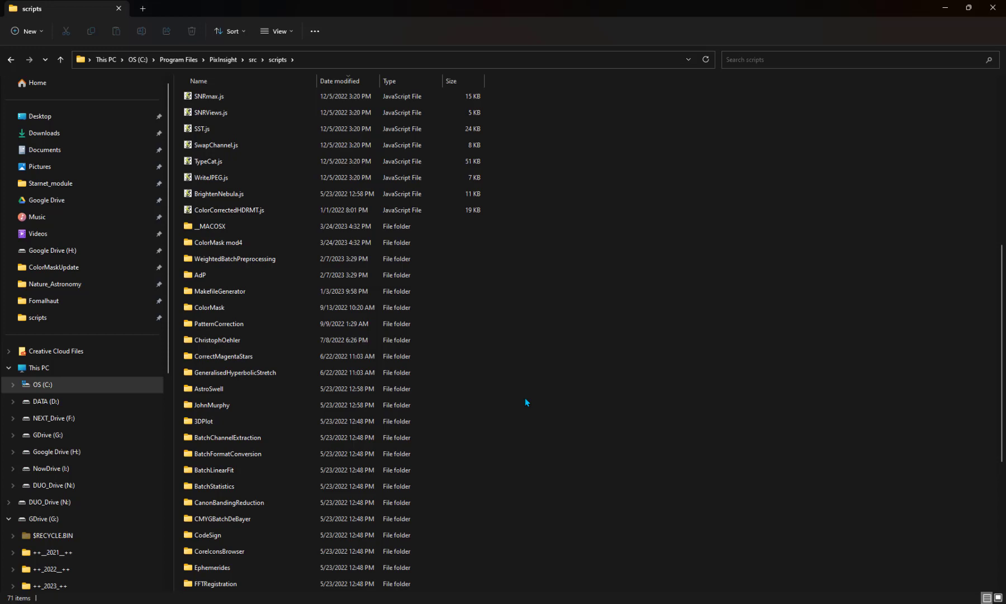
Add a folder named ColorMaskversion5 in PixInsight's scripts directory.
right_click(525, 402)
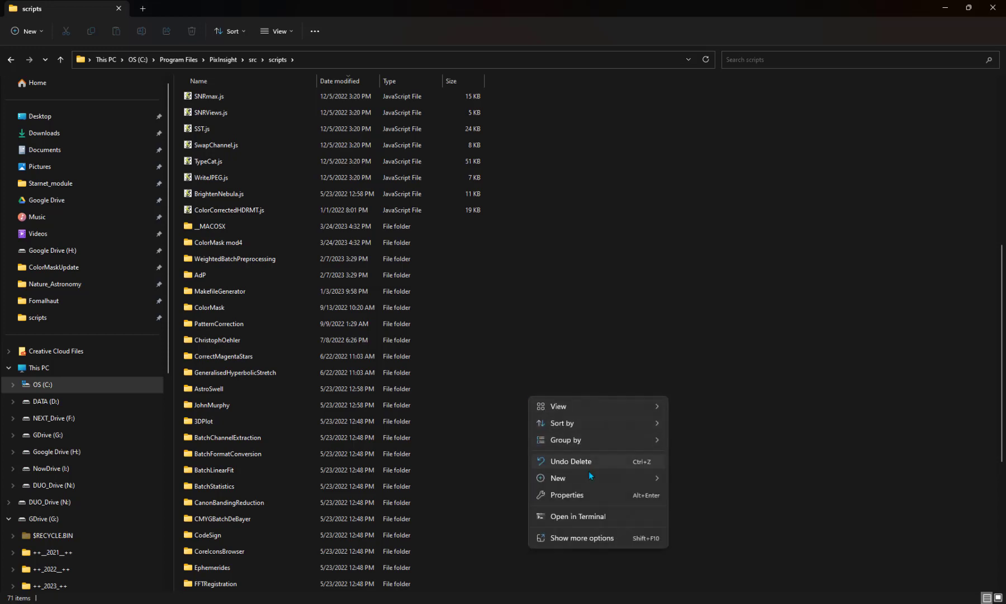
click(571, 461)
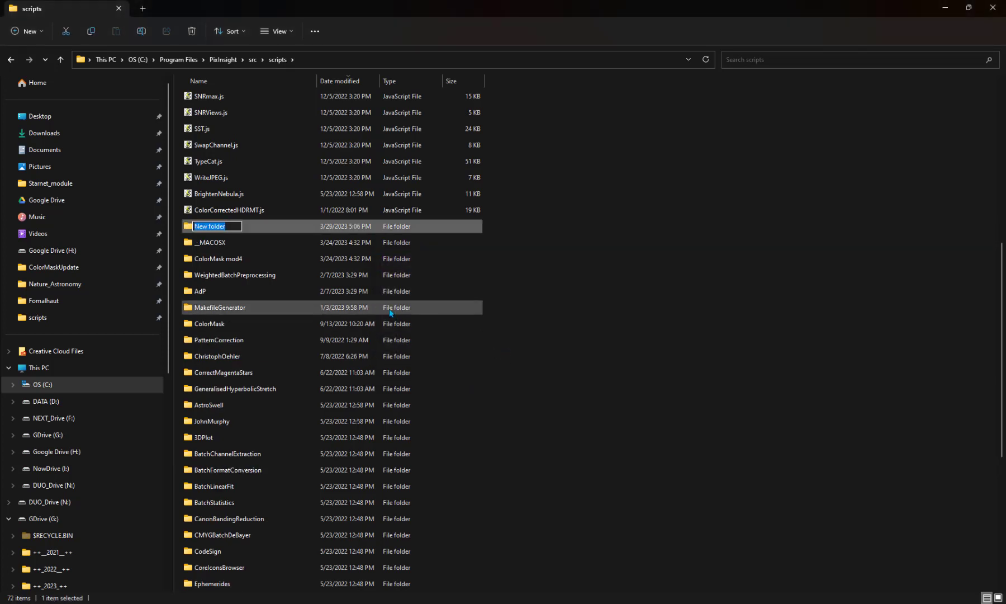
text(ColorMaskversion5)
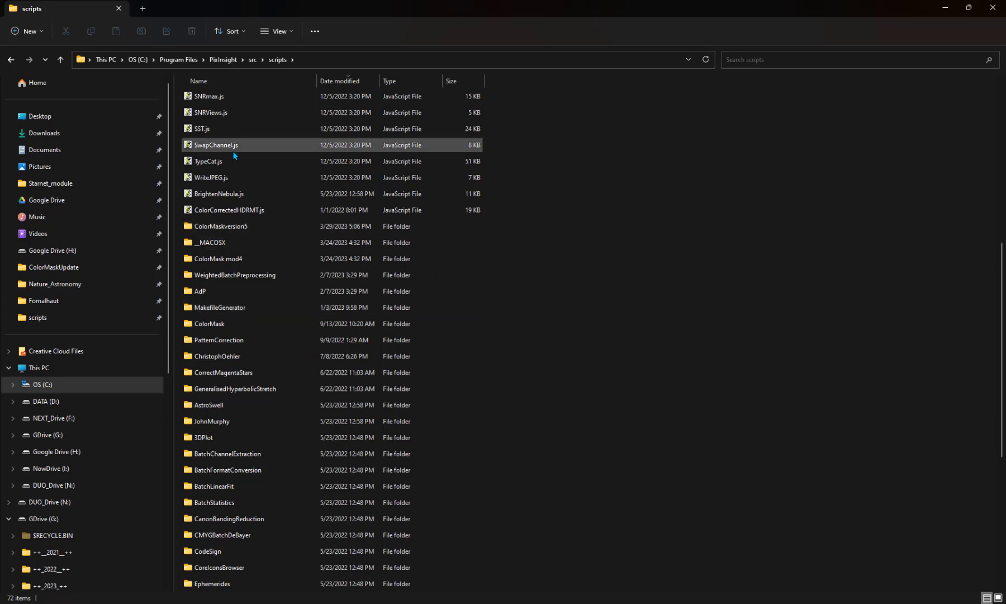
click(222, 225)
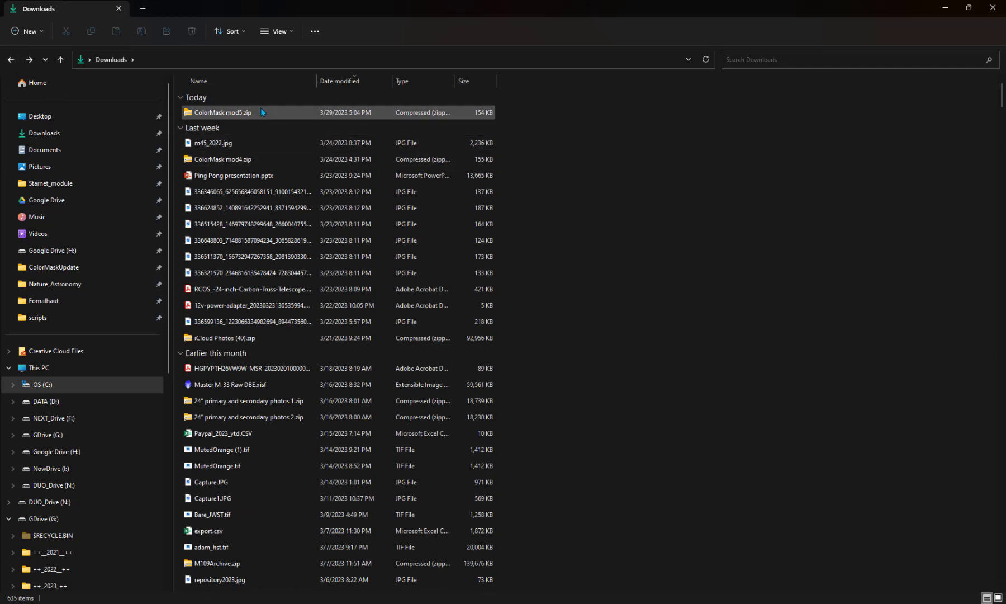
Extract ColorMask mod5.zip into scripts\ColorMaskversion5, granting administrator permission.
right_click(222, 113)
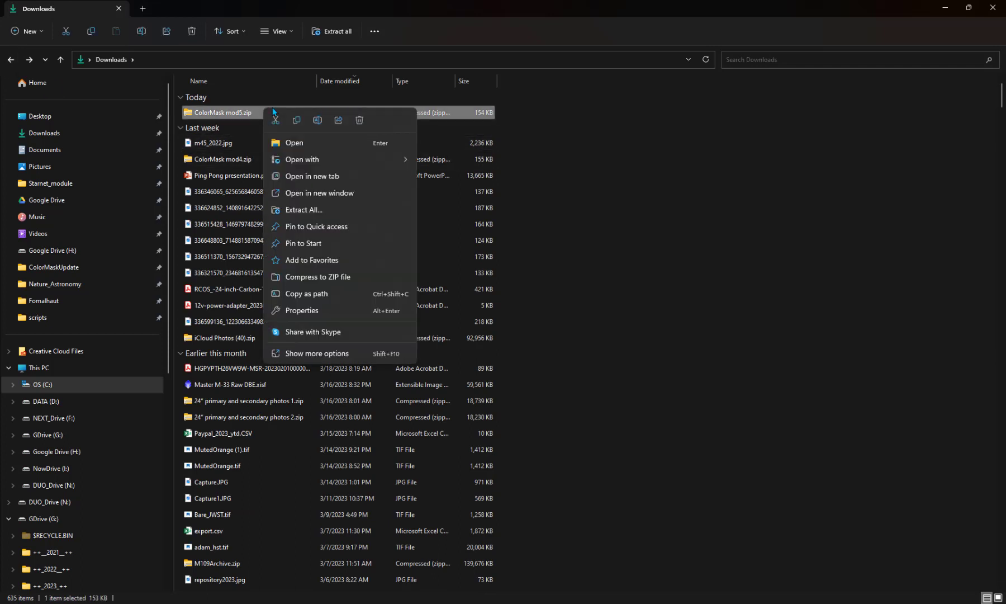
click(304, 210)
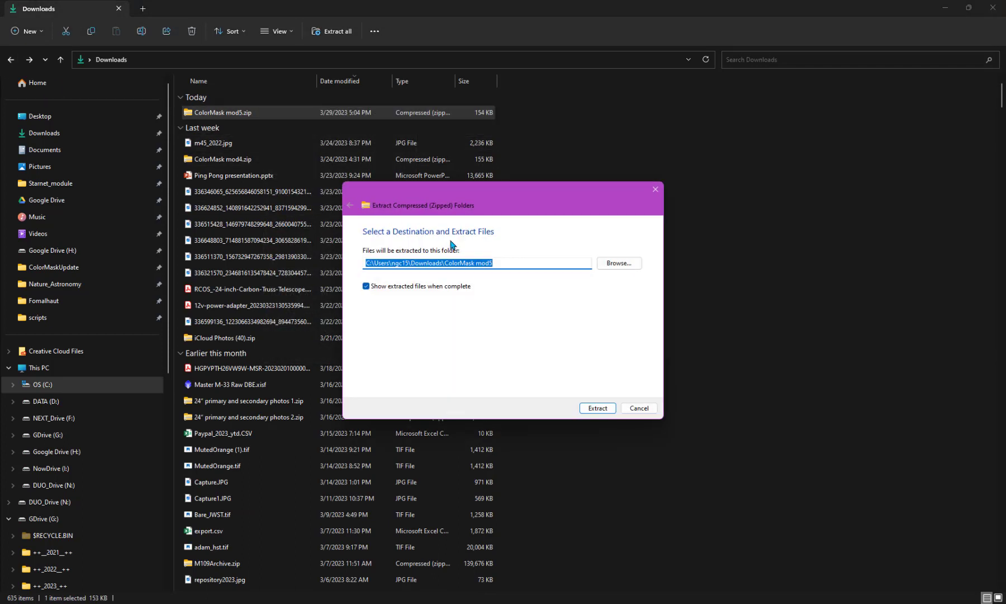
click(617, 262)
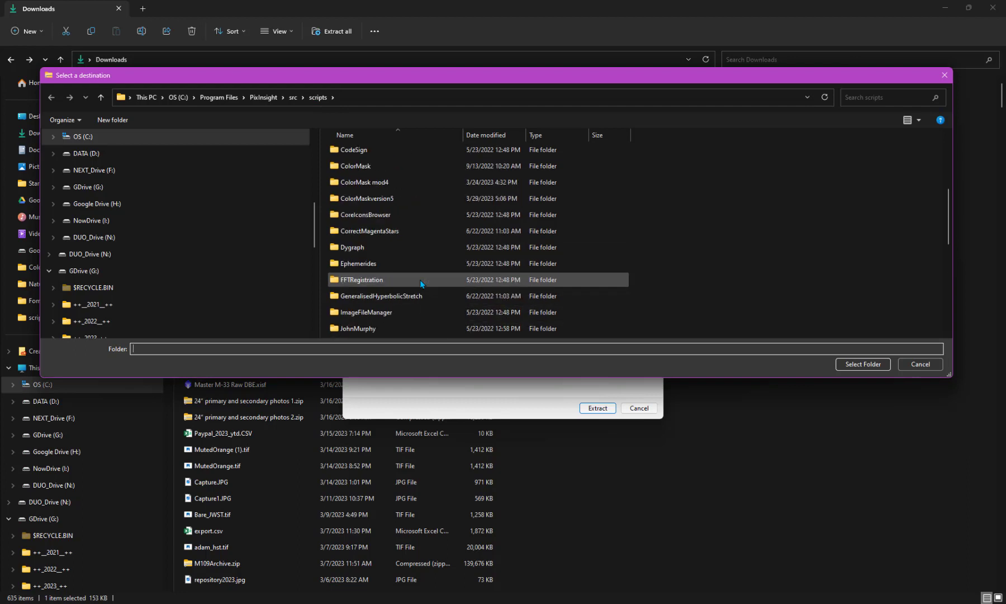
double_click(366, 198)
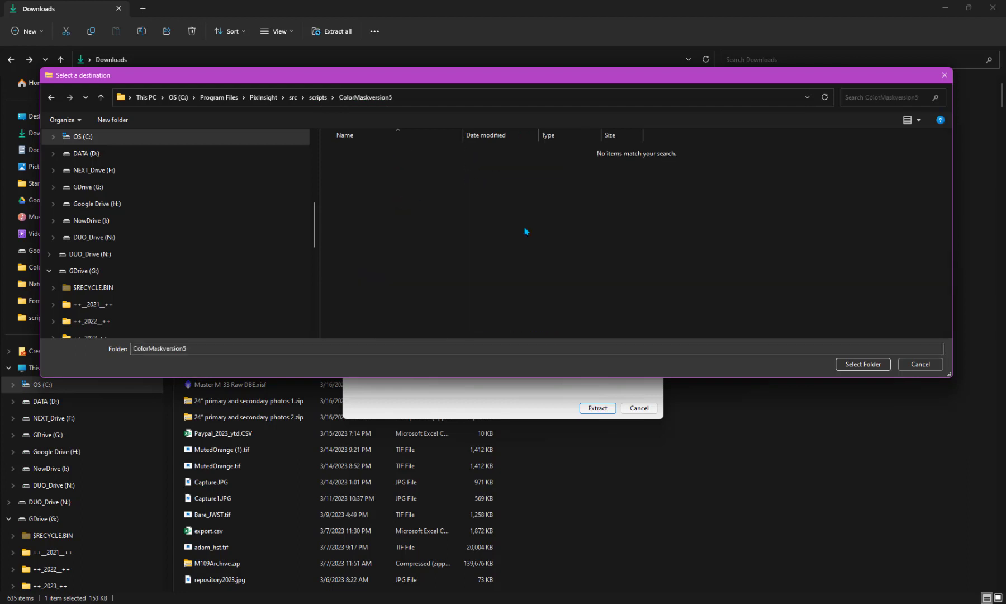
click(862, 364)
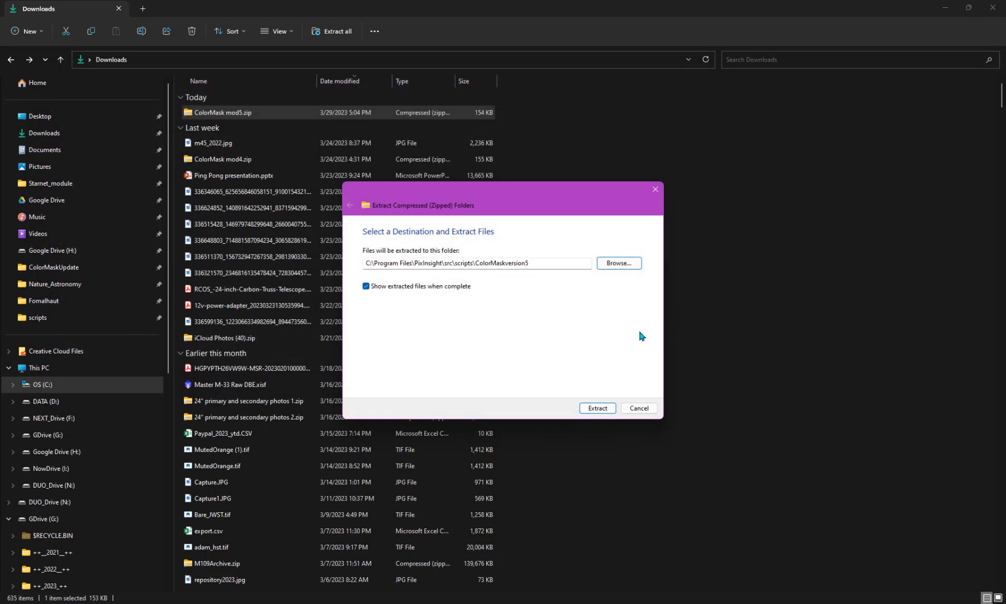
click(595, 407)
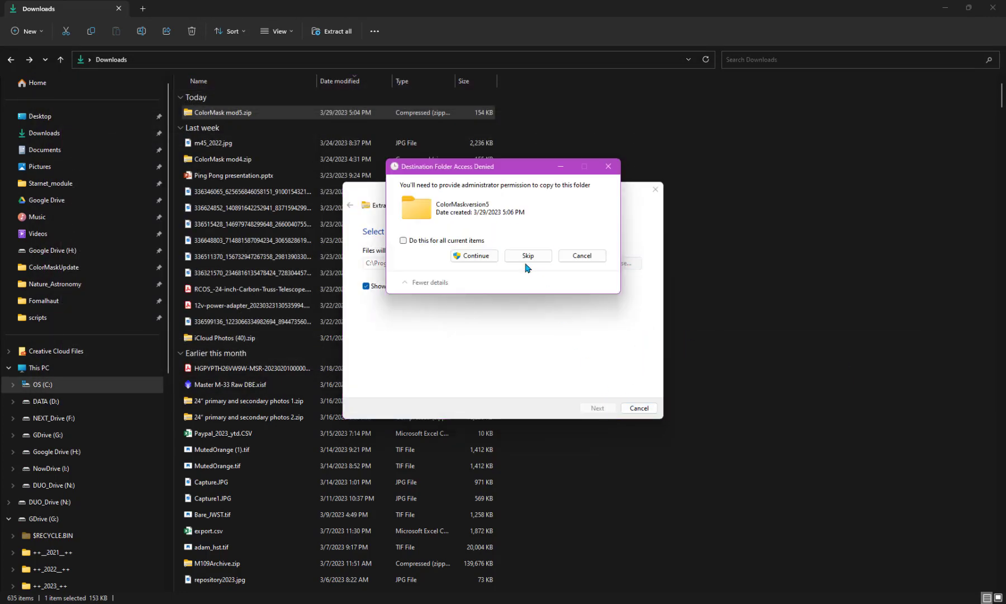
click(473, 256)
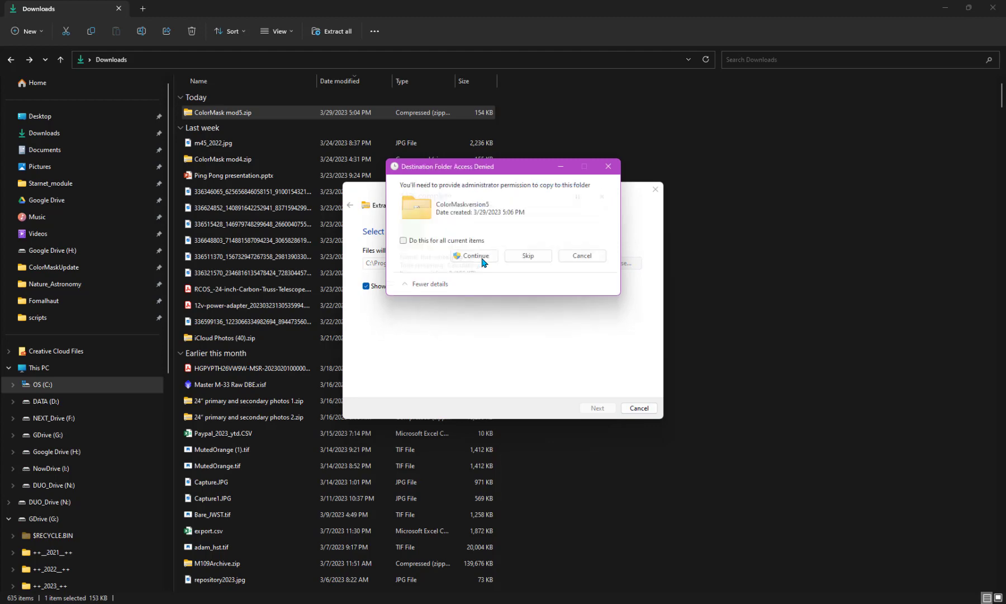
click(473, 256)
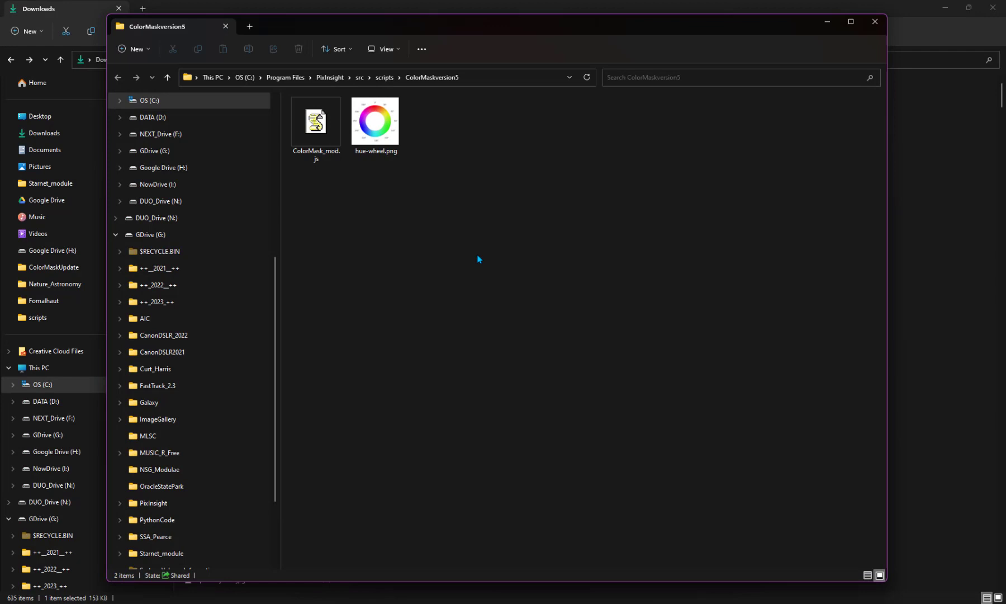
mouse_move(798, 139)
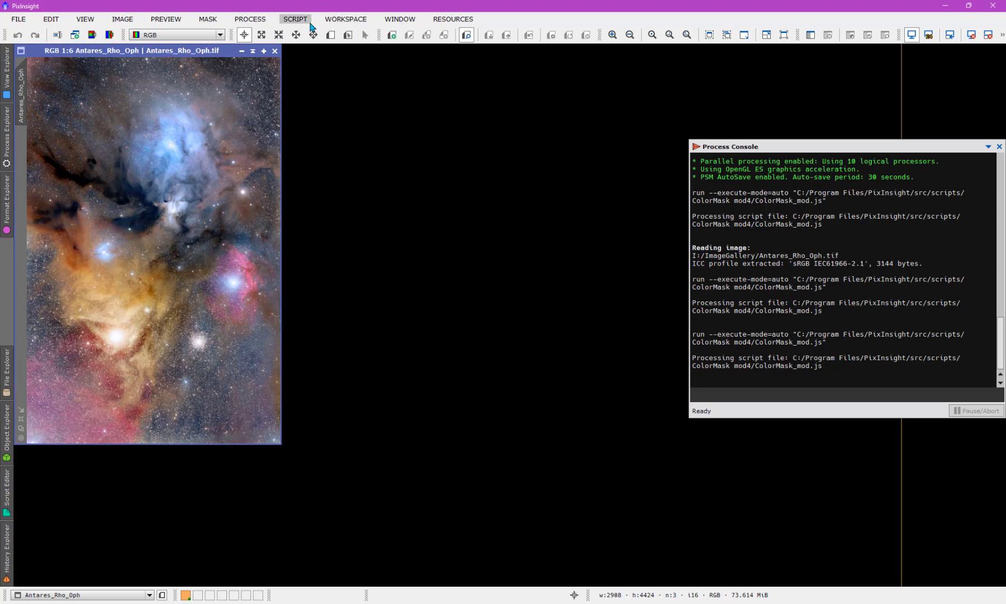
Try a ColorMask_mod entry under Script > Utilities, then reopen the Script menu.
click(294, 19)
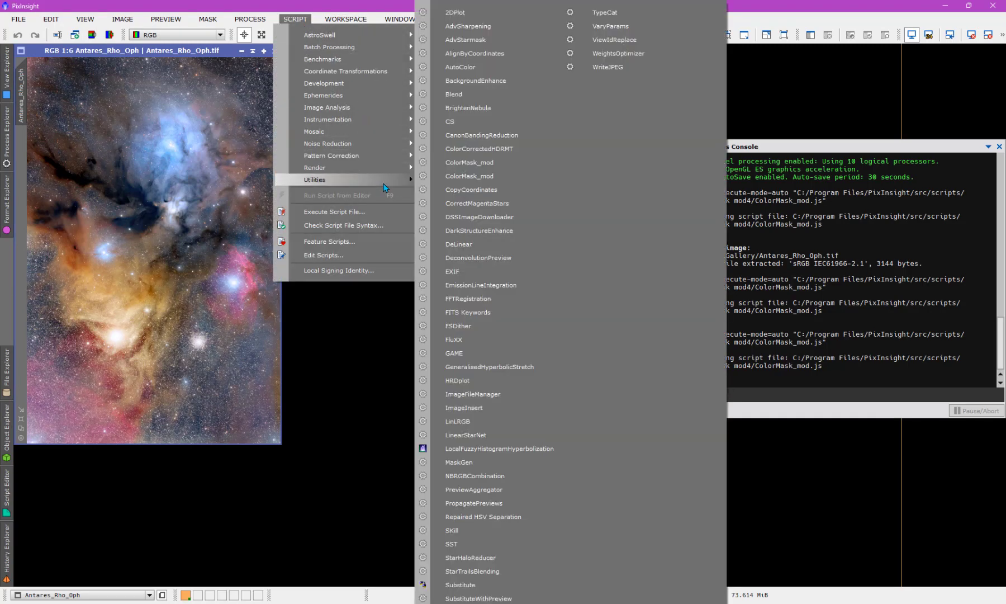
mouse_move(490, 176)
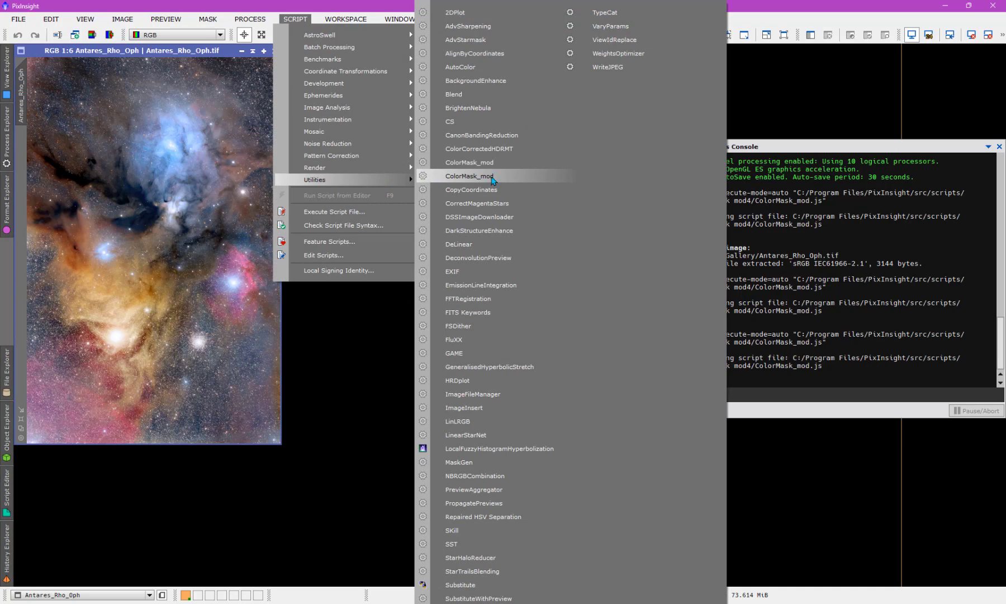
click(468, 175)
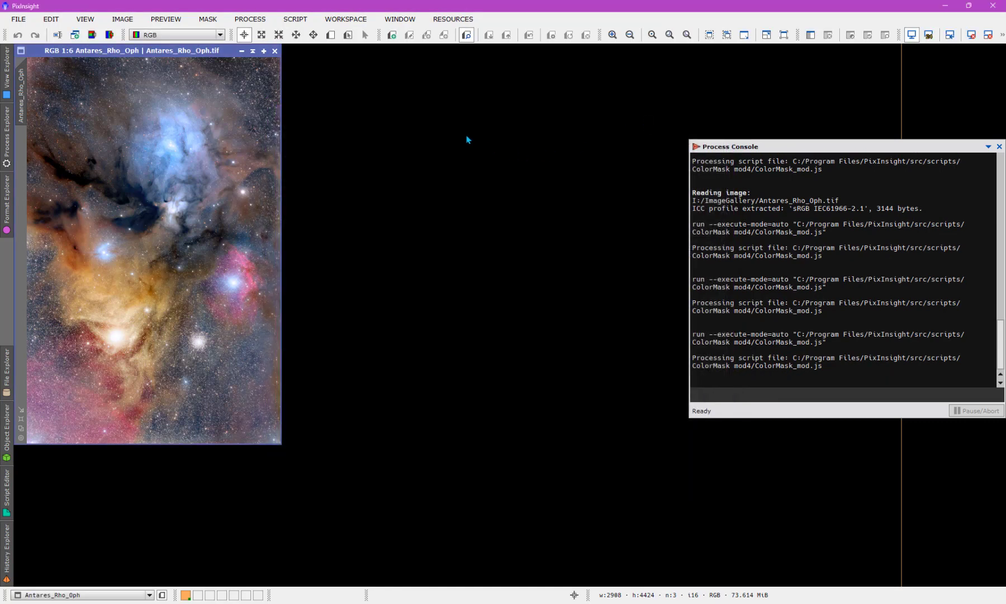
click(249, 19)
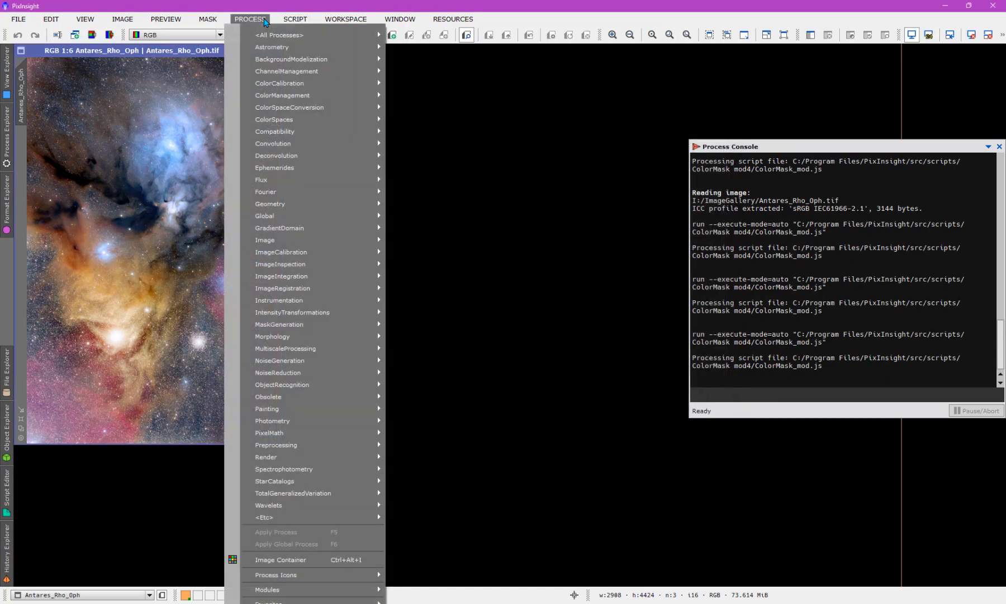
click(294, 18)
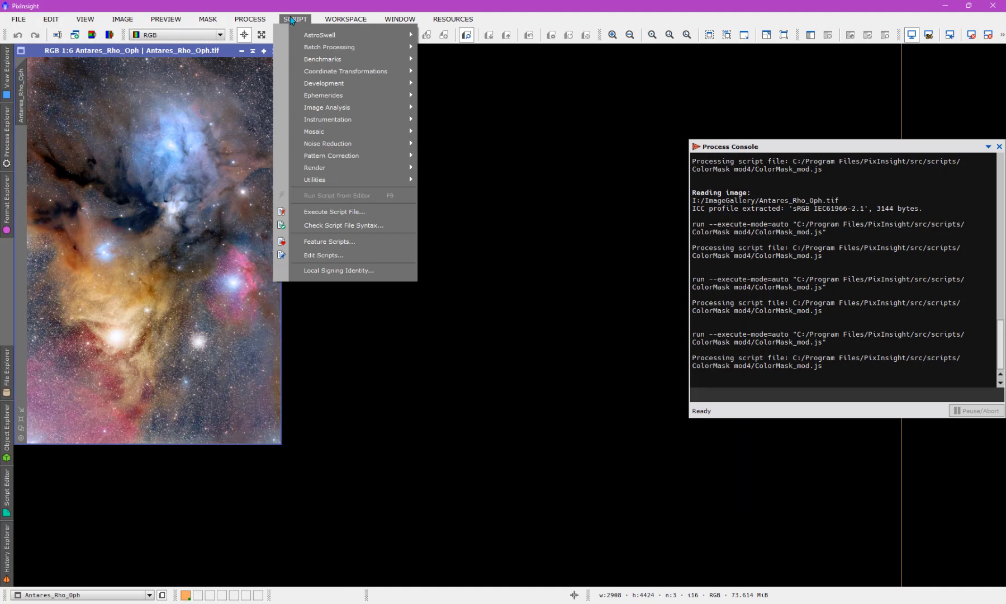
mouse_move(349, 255)
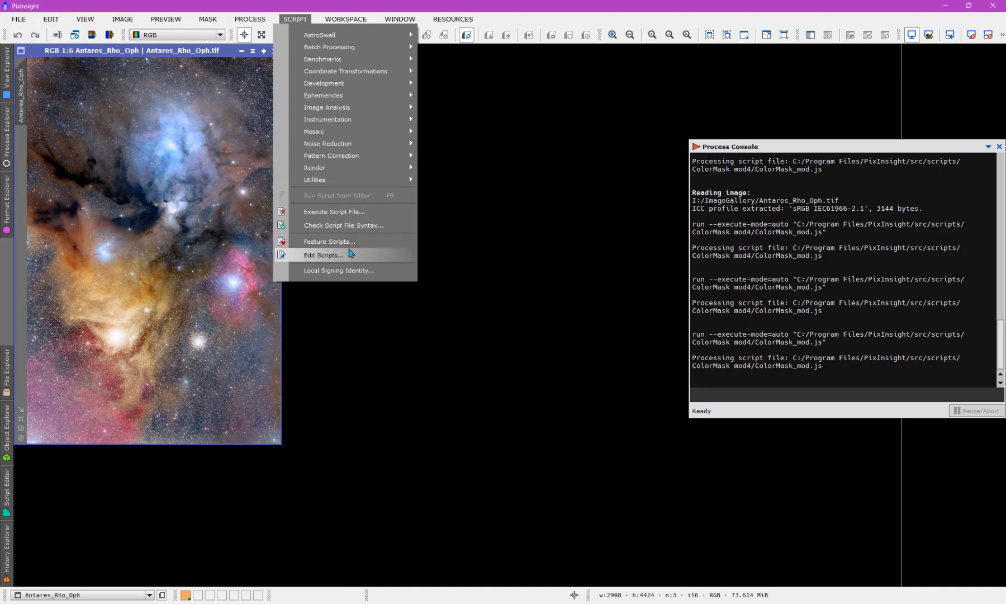
Rescan the scripts directory in Feature Scripts, dismiss the new-script notice, and finish with Done.
click(329, 244)
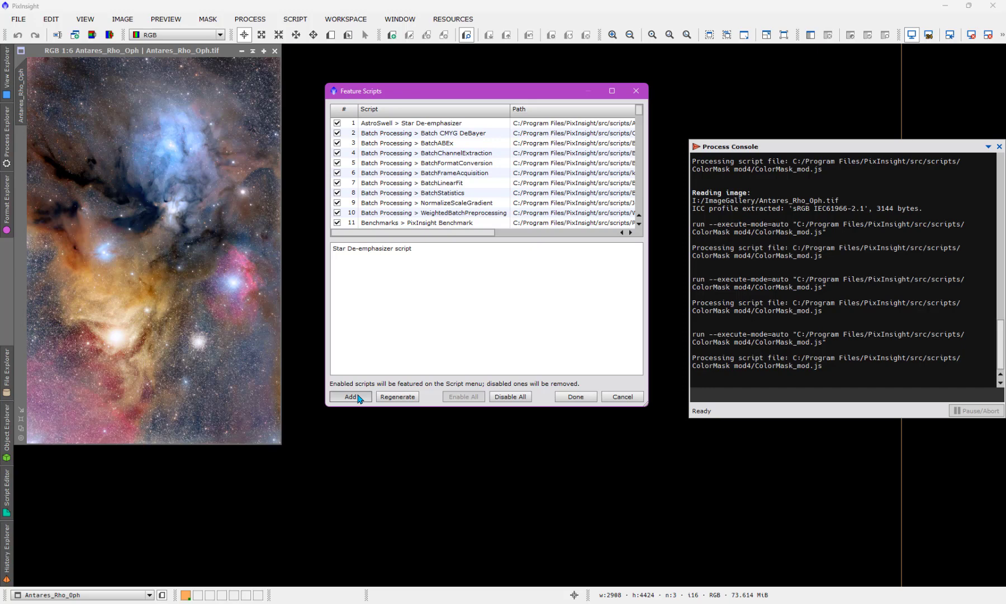
click(349, 395)
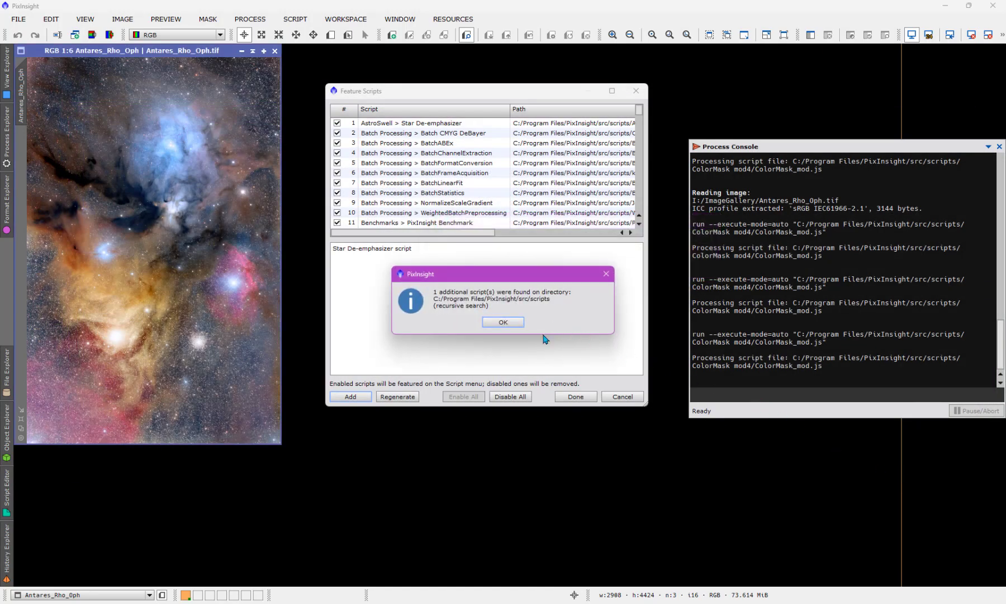
click(502, 321)
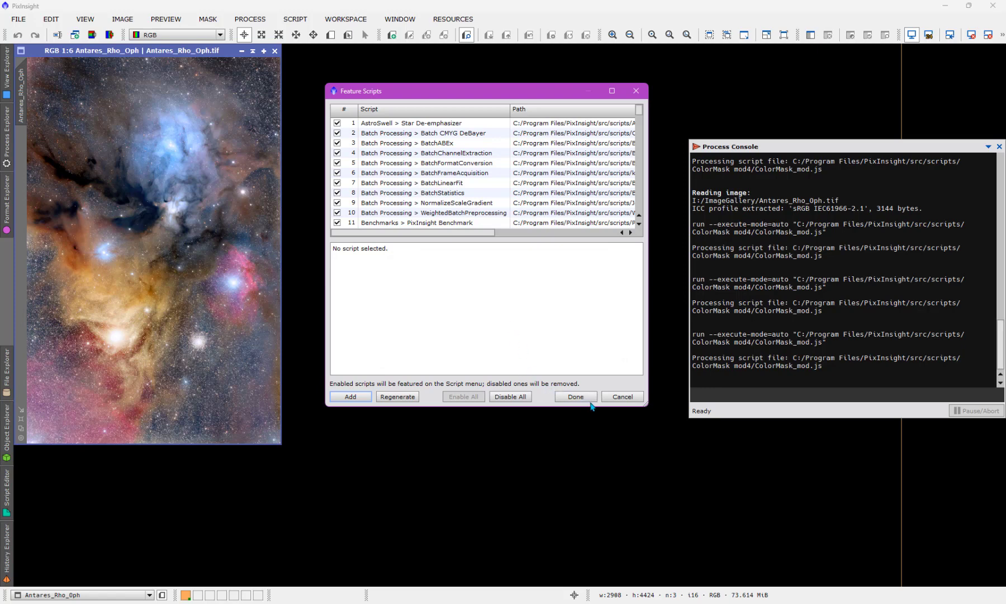
click(574, 399)
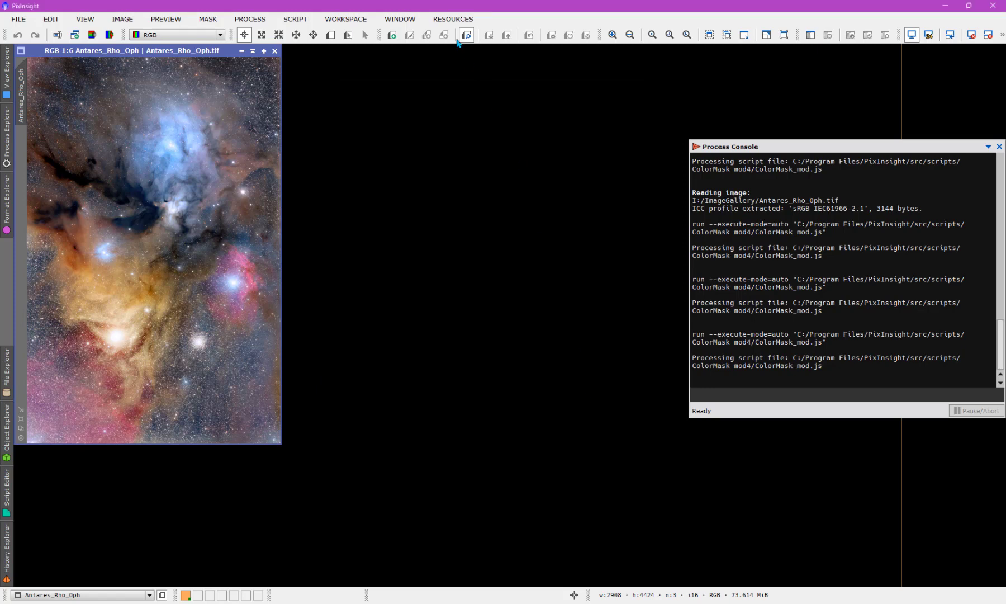
Launch the first of the three ColorMask_mod entries under Script > Utilities.
click(294, 18)
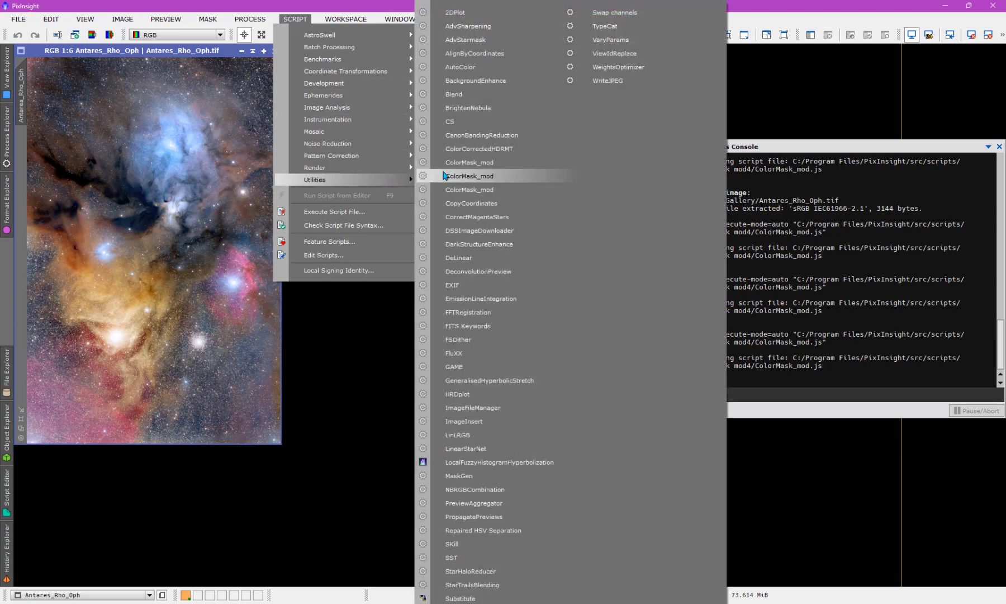
mouse_move(478, 192)
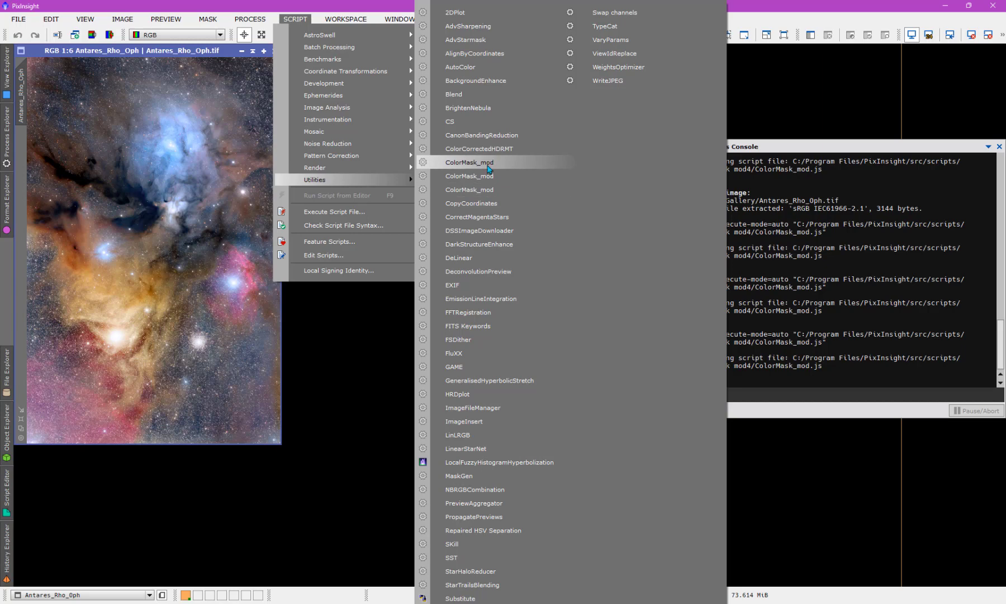
click(469, 162)
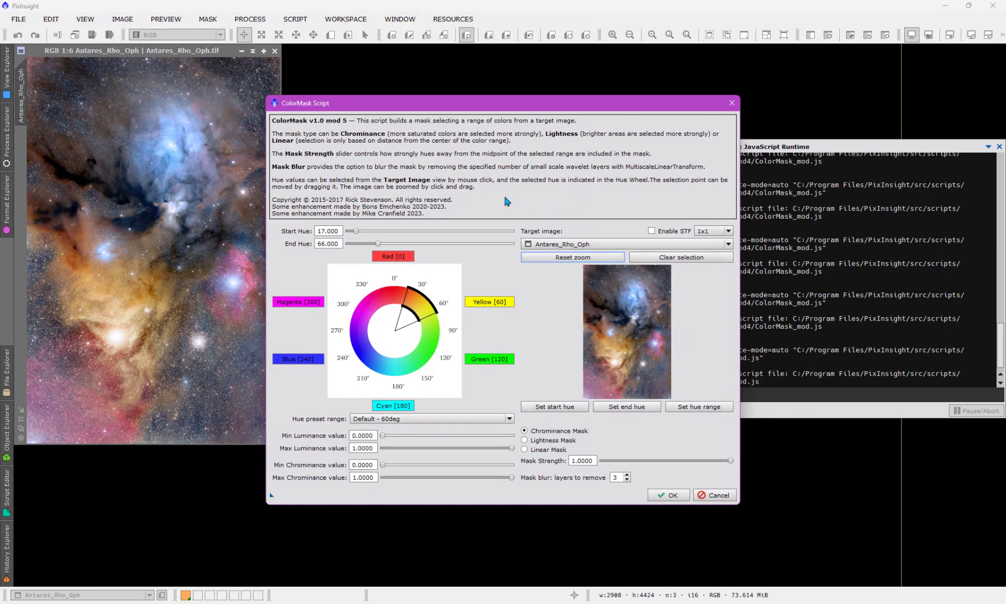
mouse_move(413, 146)
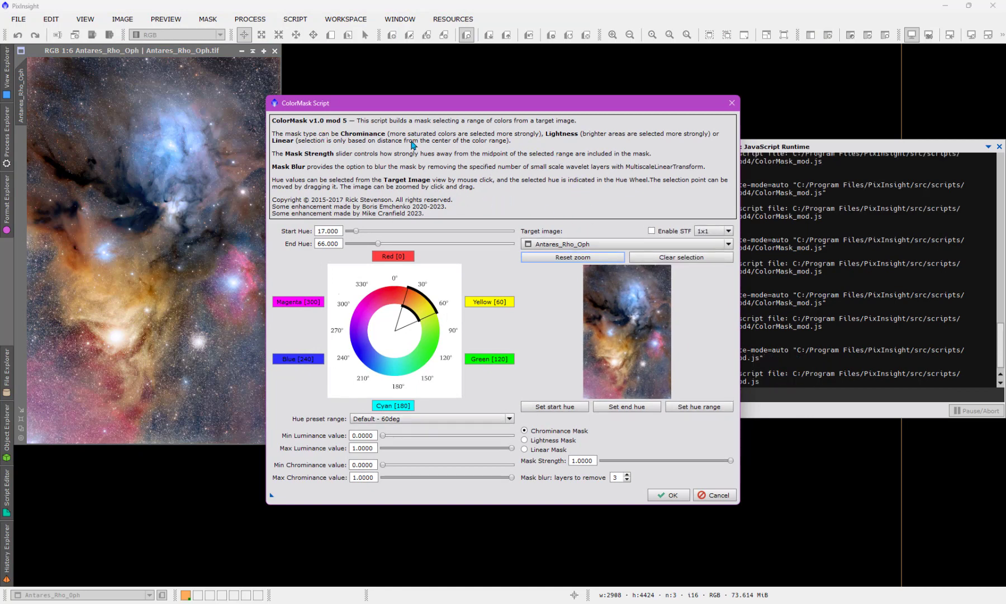
mouse_move(439, 148)
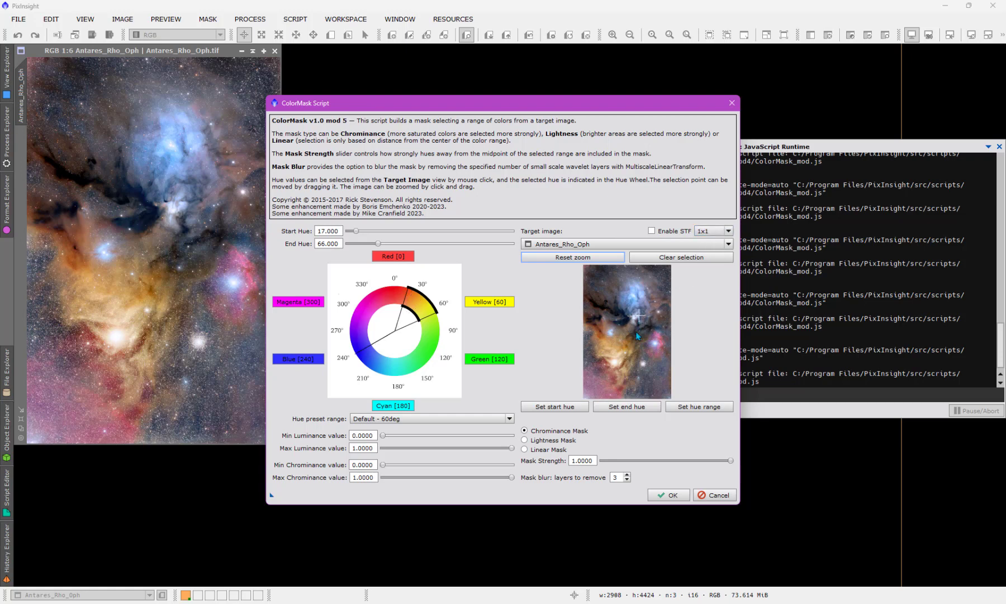
Try the sample size dropdown and zoom the target preview, then cancel ColorMask.
click(727, 230)
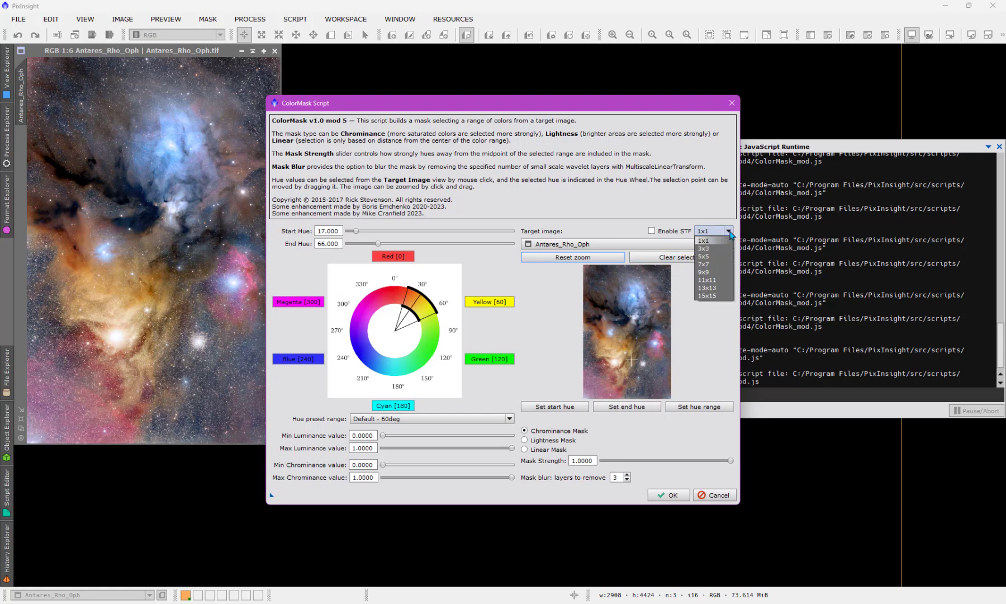
mouse_move(704, 249)
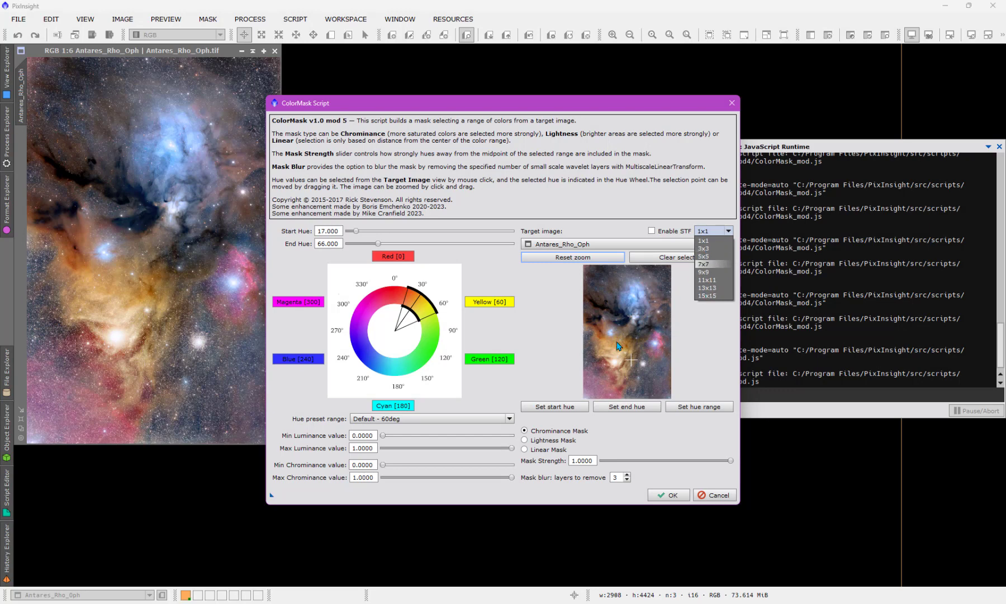
mouse_move(620, 358)
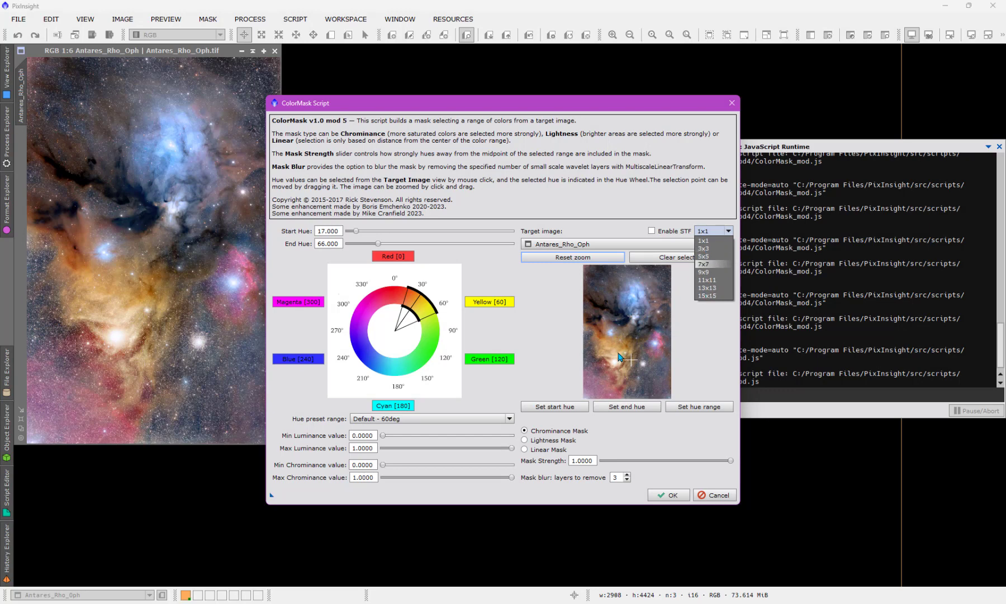
mouse_move(617, 345)
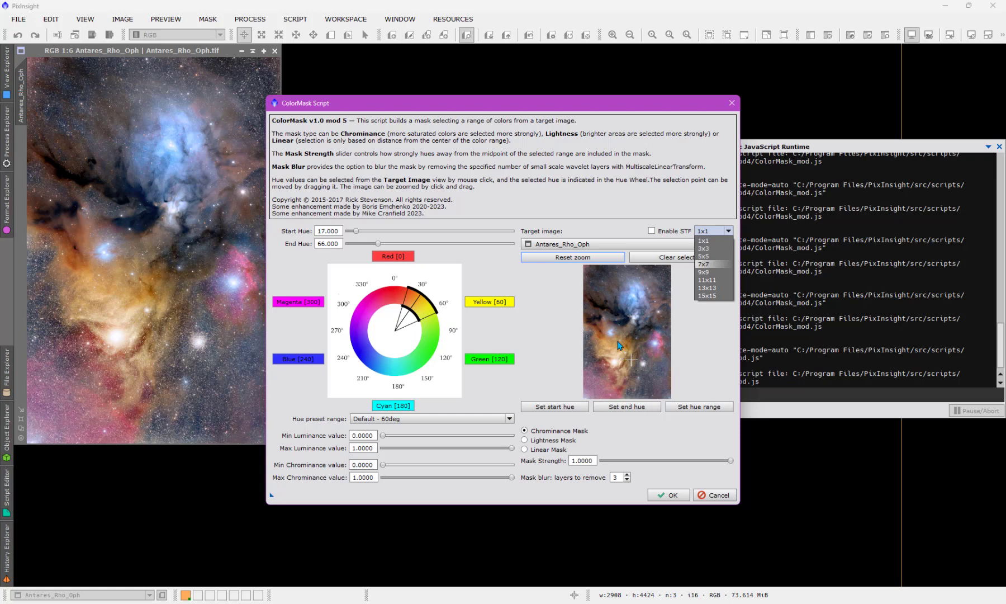
mouse_move(619, 346)
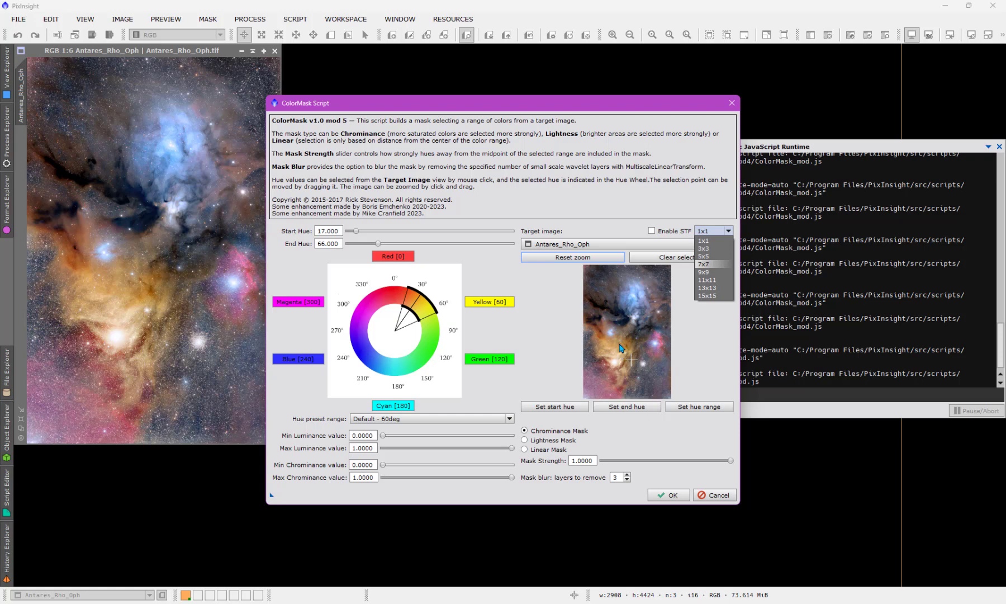
click(702, 239)
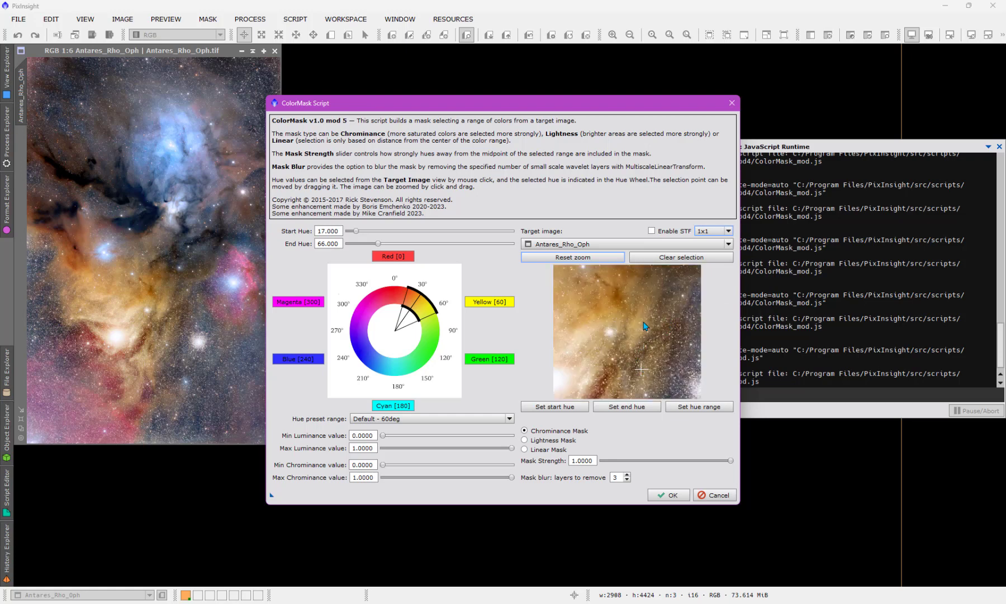
mouse_move(637, 333)
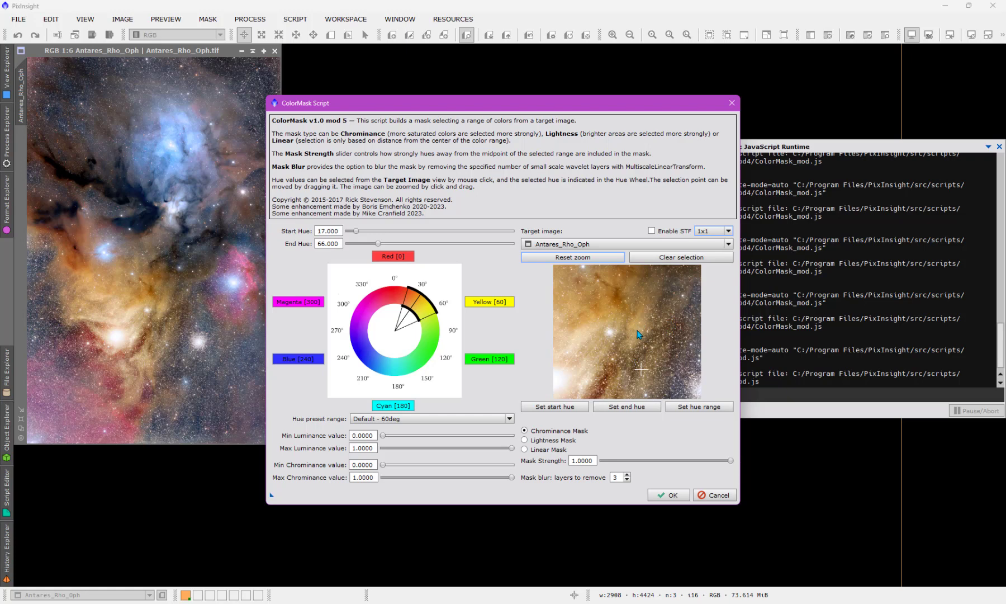
click(712, 230)
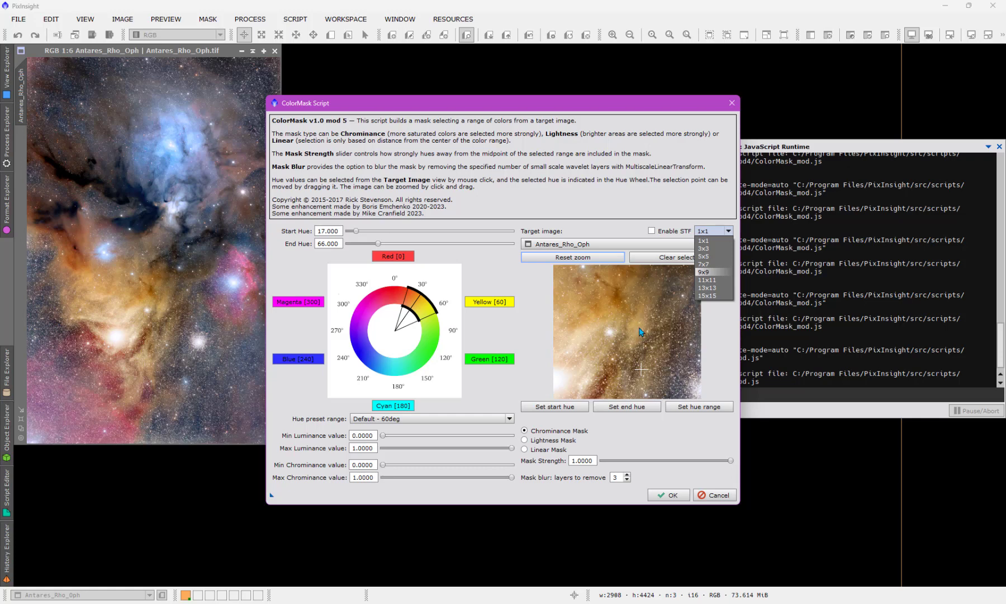
mouse_move(642, 337)
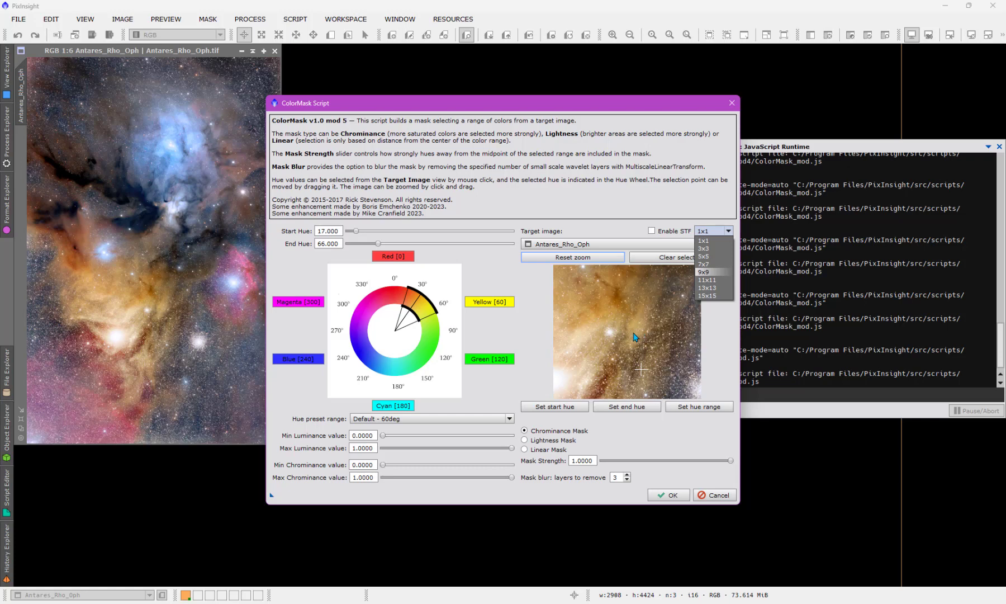
mouse_move(672, 294)
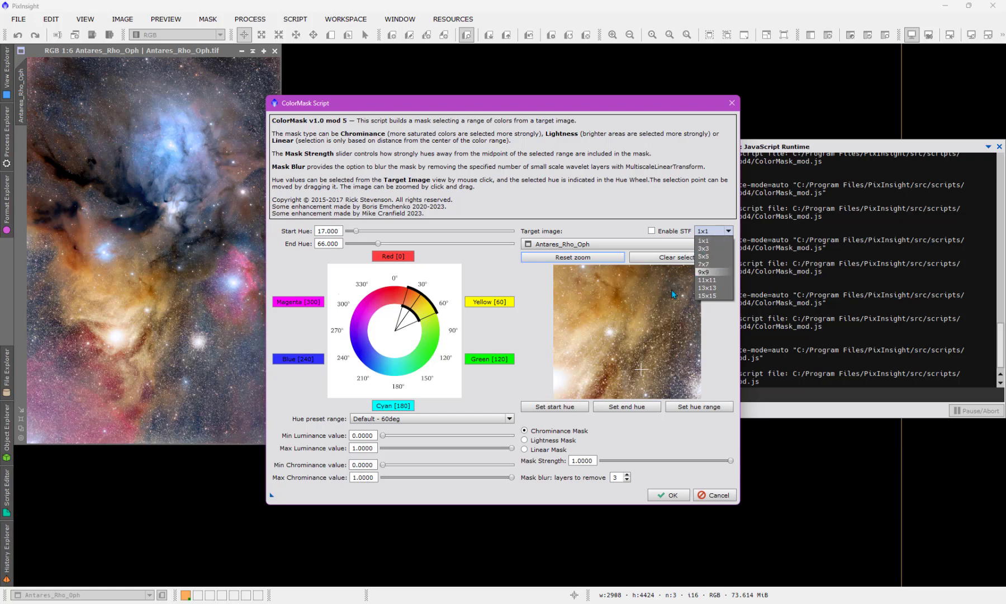
mouse_move(640, 327)
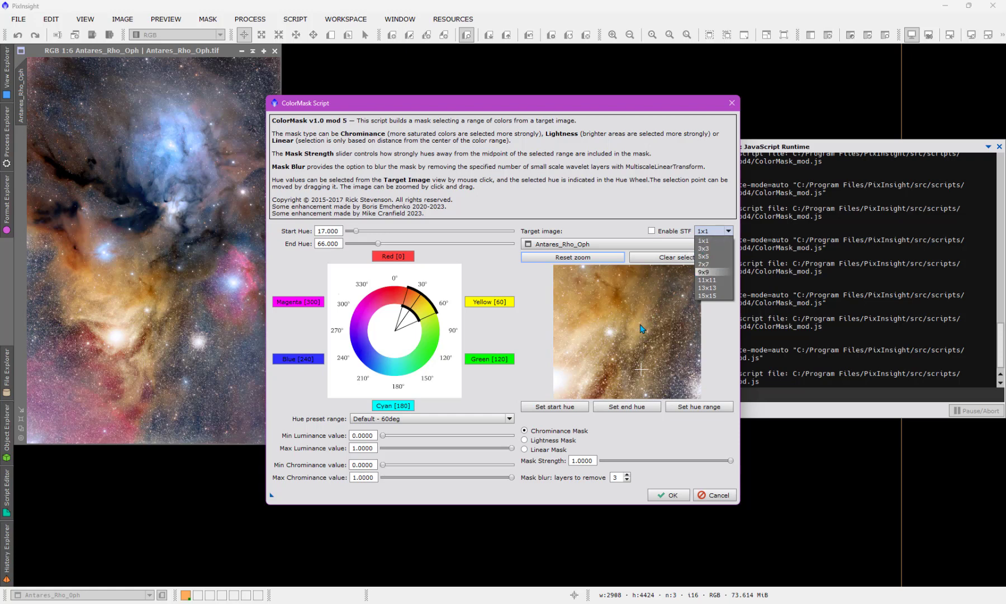
mouse_move(699, 123)
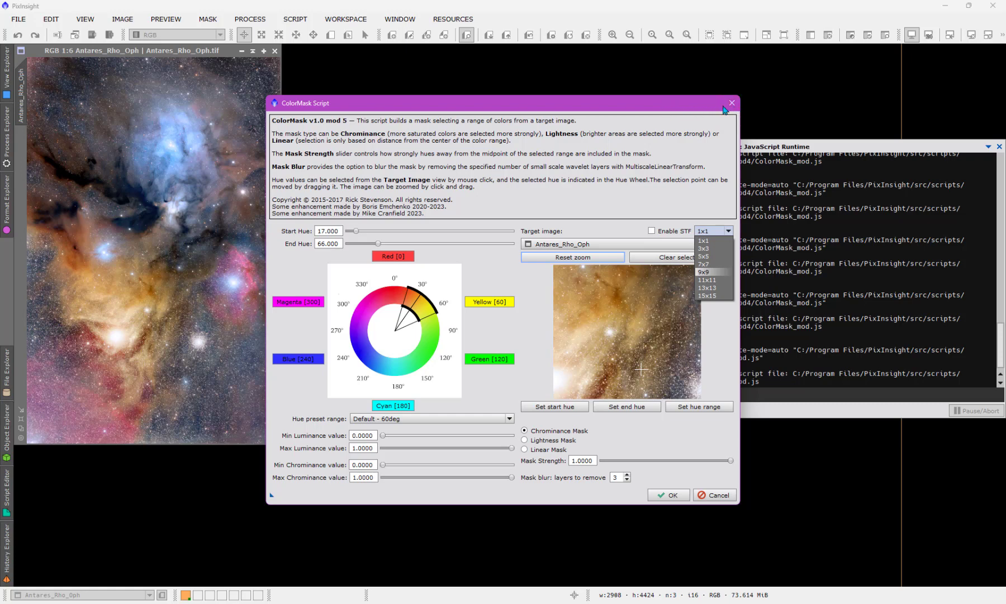
mouse_move(731, 103)
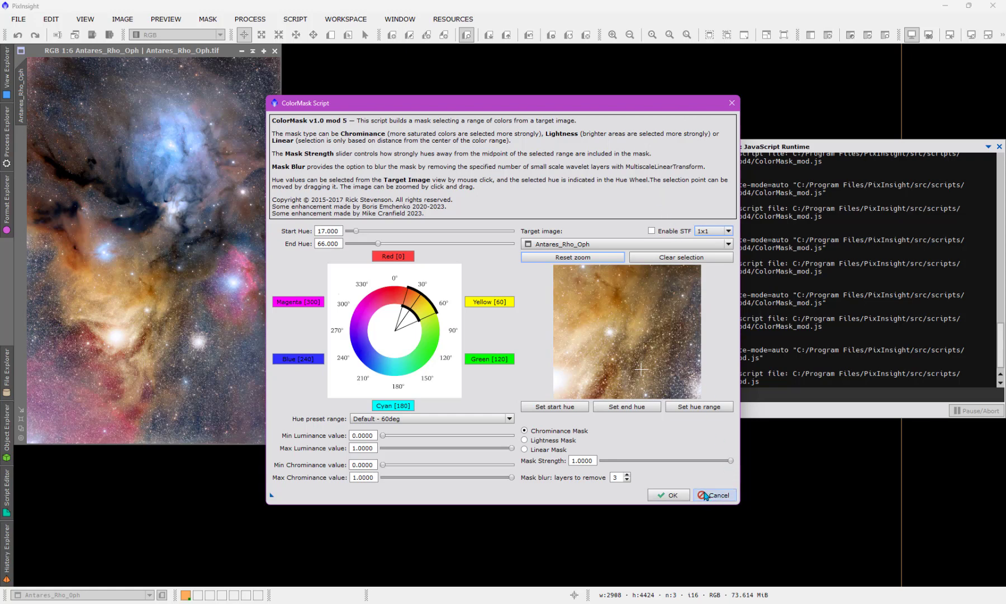
click(714, 495)
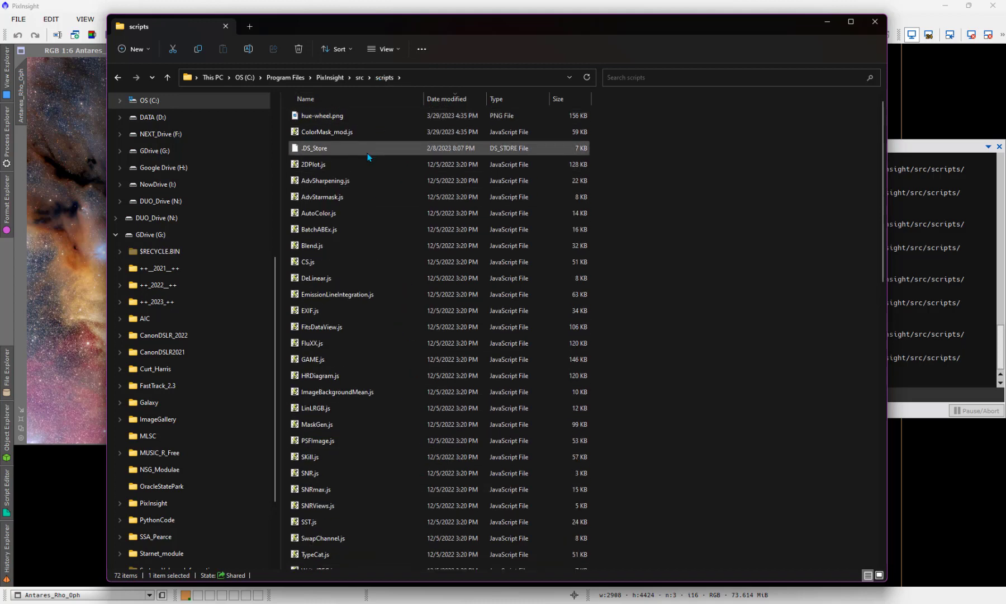
mouse_move(319, 134)
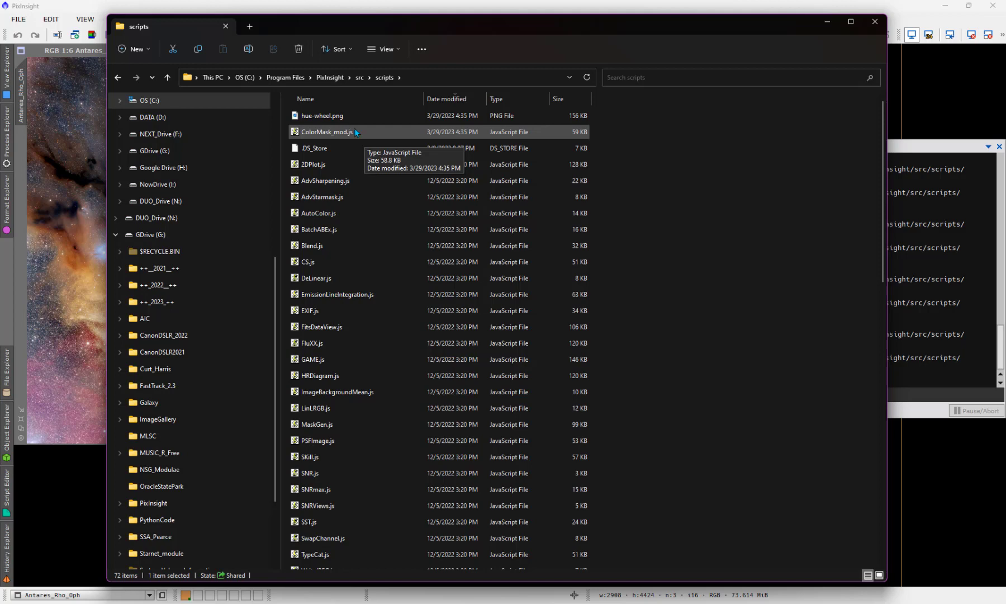
mouse_move(327, 140)
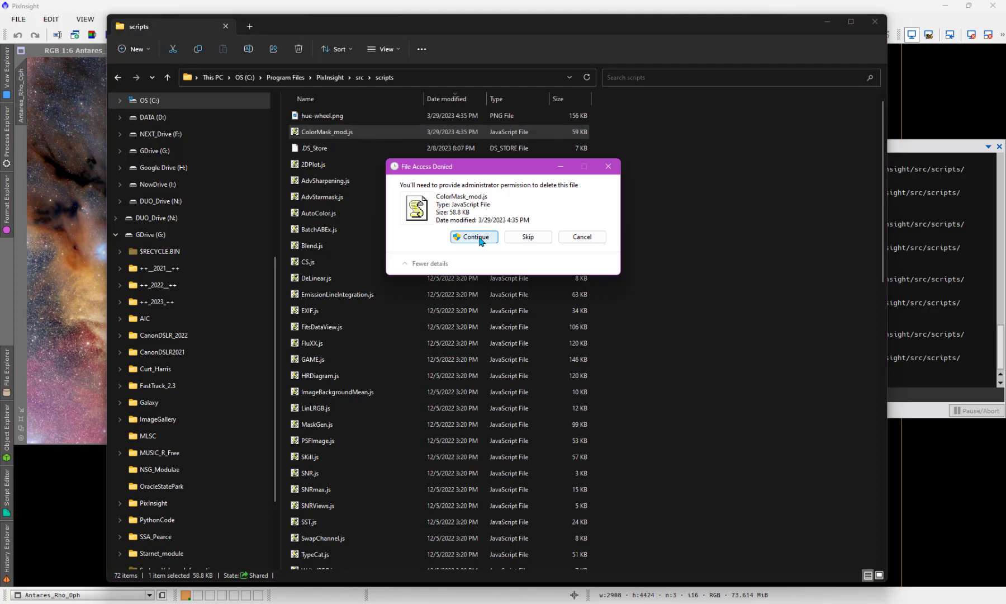
Delete the loose ColorMask_mod.js and the ColorMask mod4 folder, confirming administrator prompts.
click(473, 237)
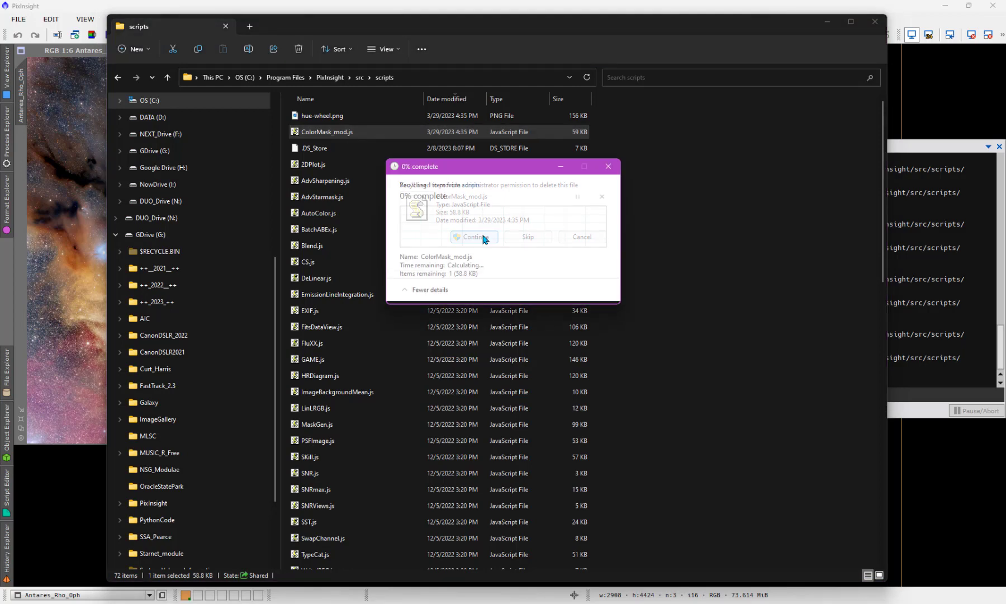
click(473, 237)
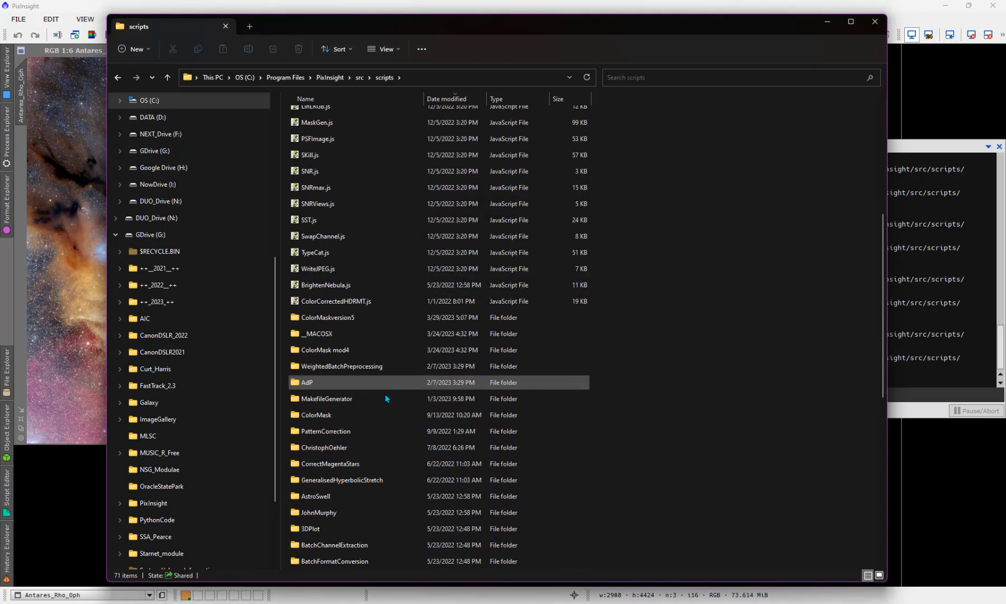
click(317, 333)
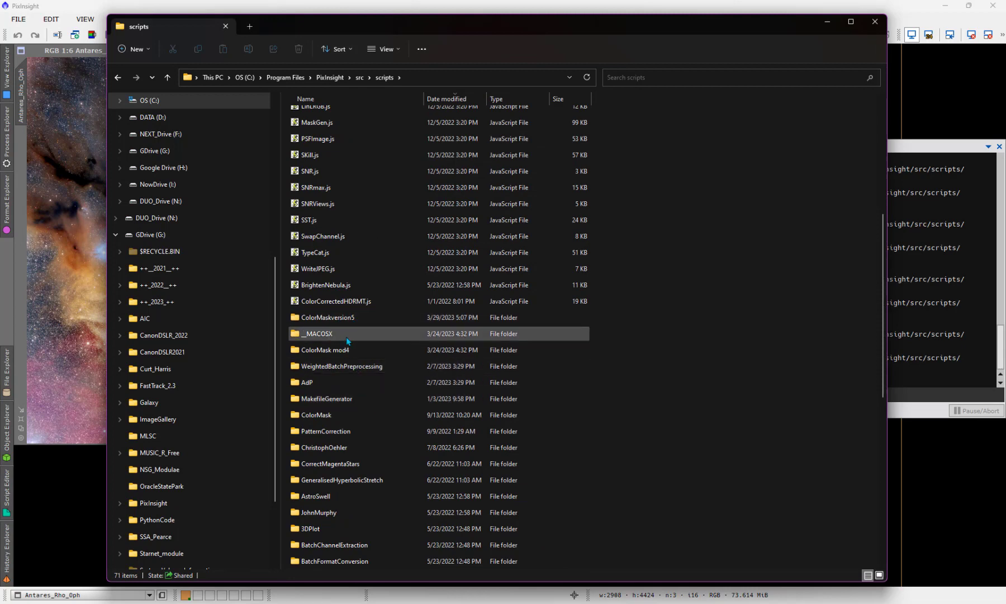
click(298, 48)
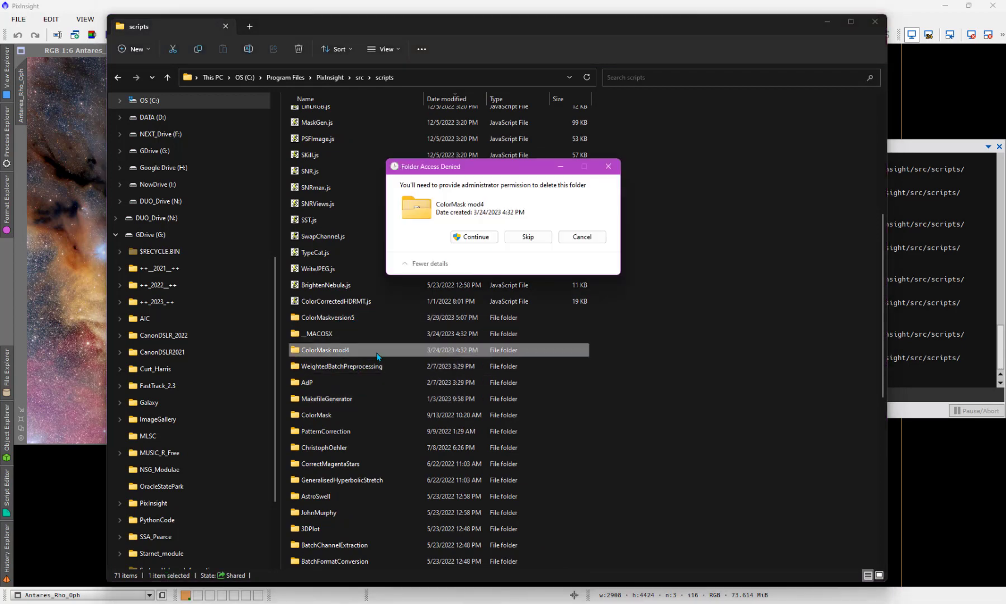
click(473, 237)
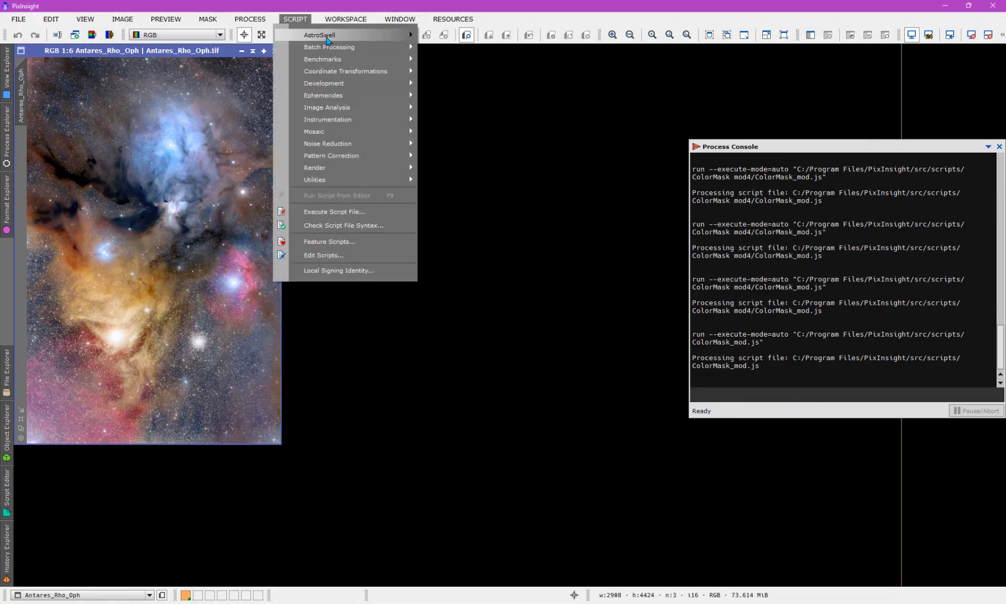
mouse_move(324, 254)
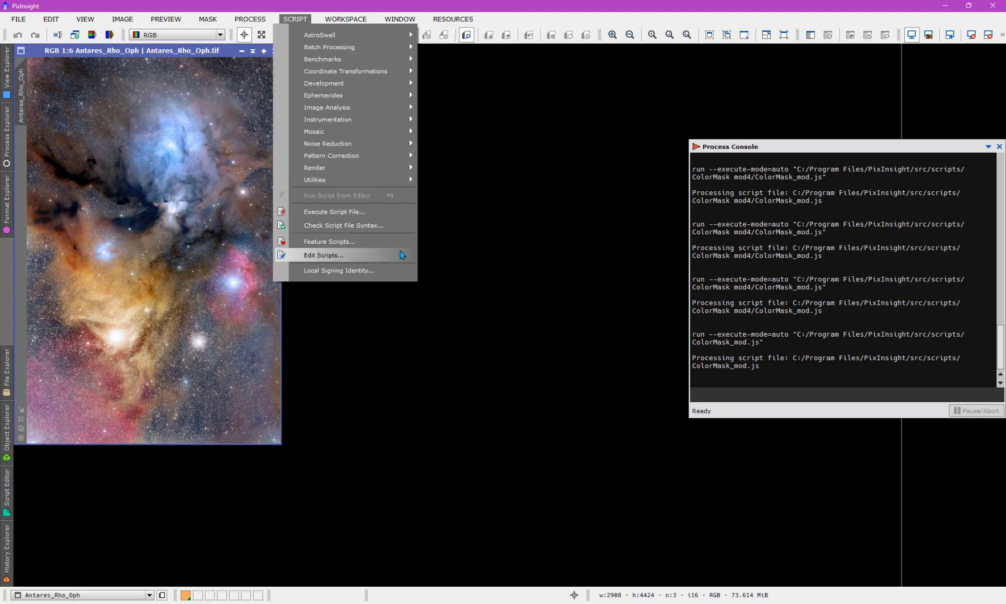
mouse_move(388, 250)
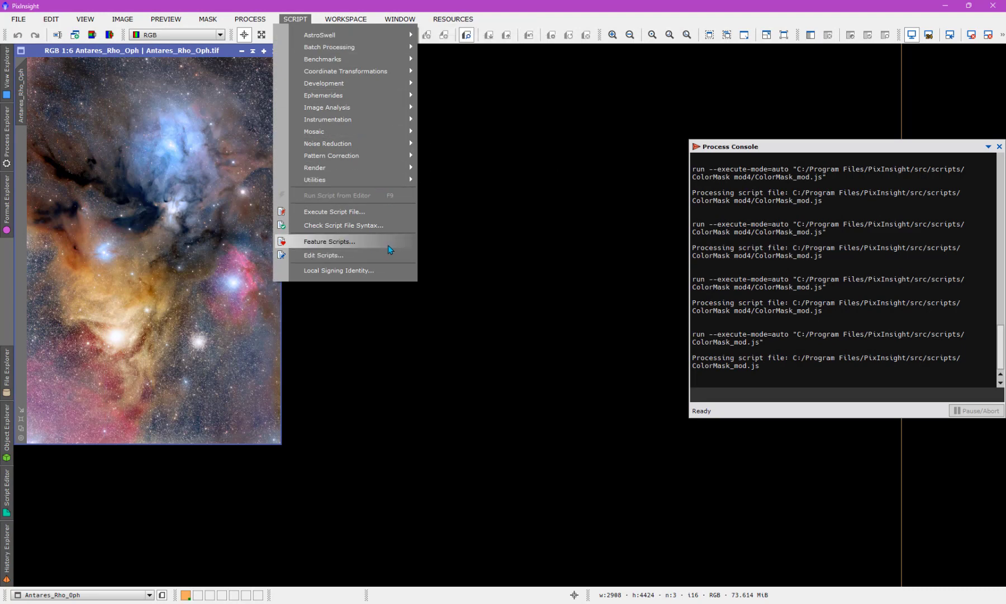
In Feature Scripts, uncheck the duplicate ColorMask_mod entries 66 and 68 under Utilities, then apply.
click(329, 242)
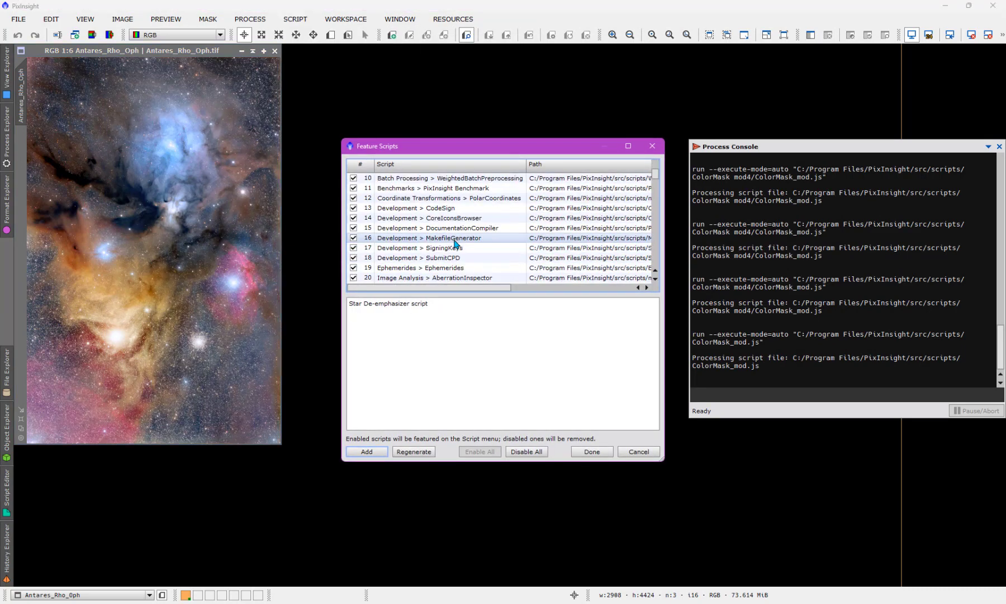
scroll(down, 3)
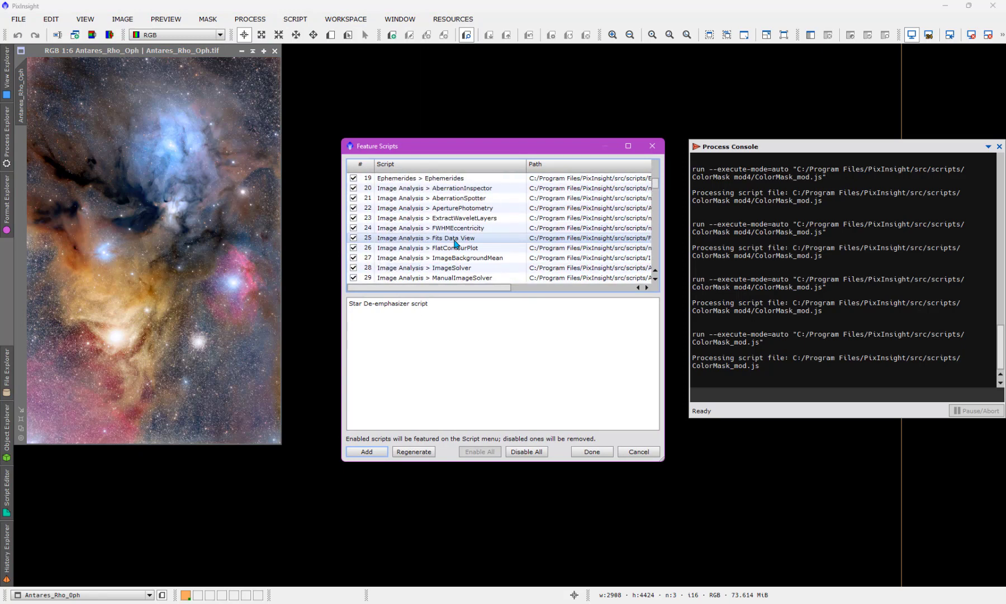
scroll(up, 3)
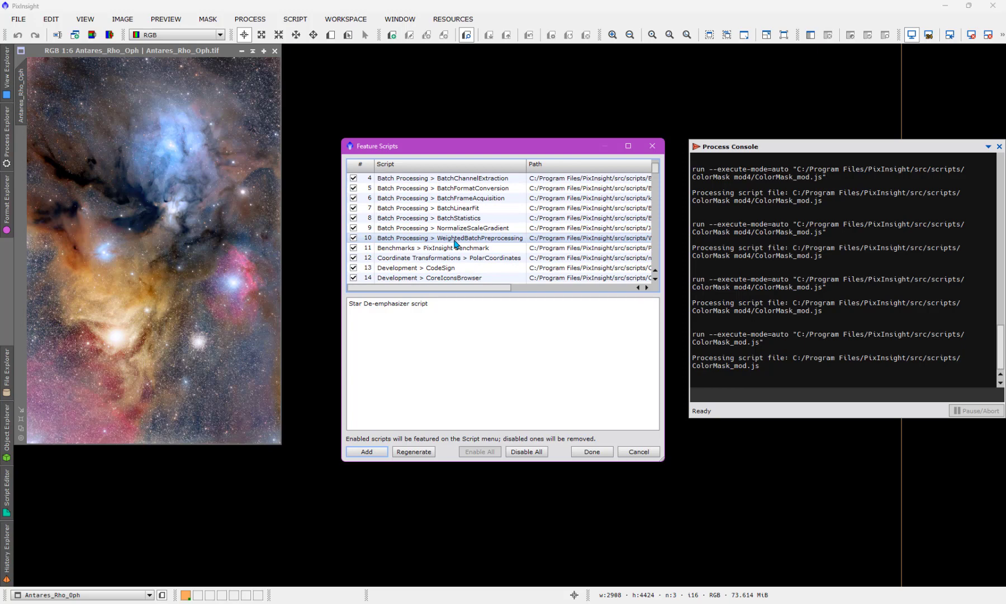
scroll(down, 3)
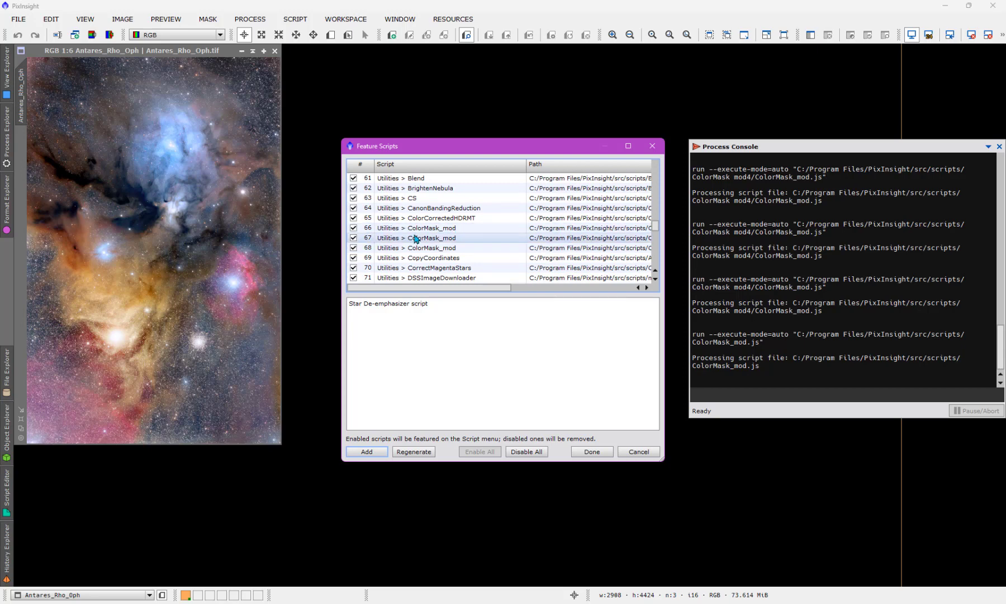
click(437, 228)
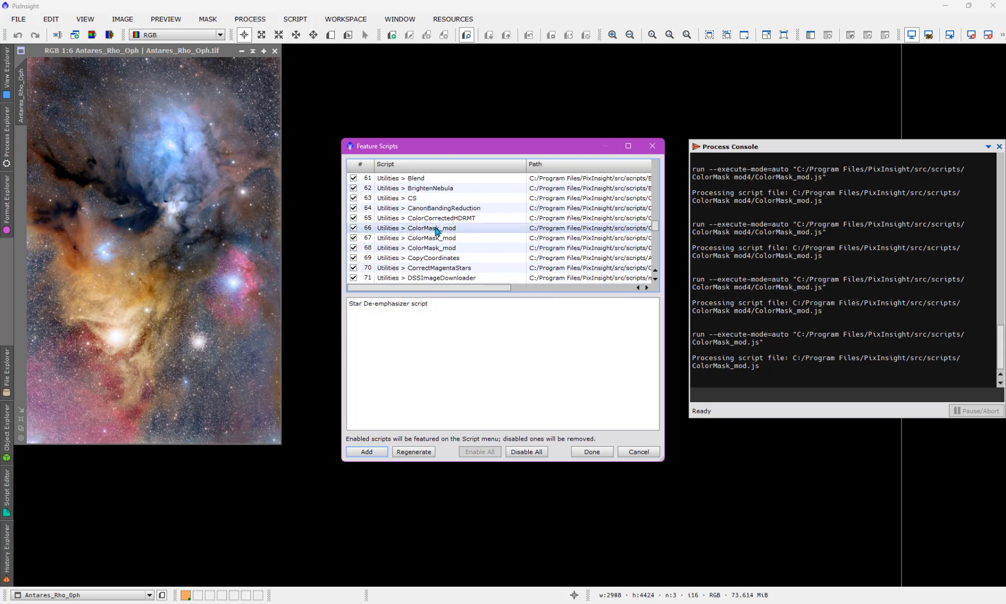
click(437, 248)
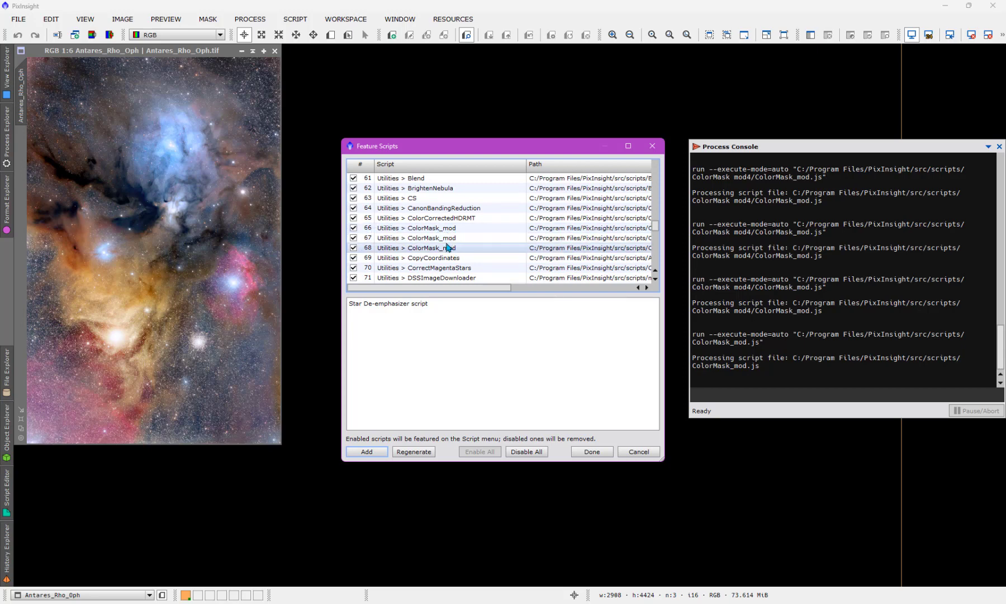
click(420, 227)
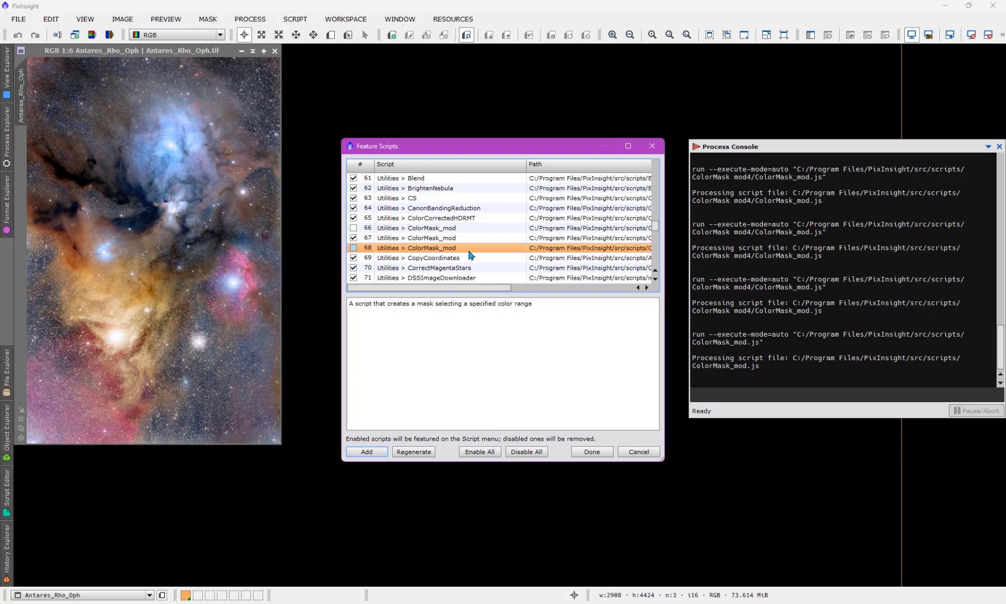
mouse_move(496, 348)
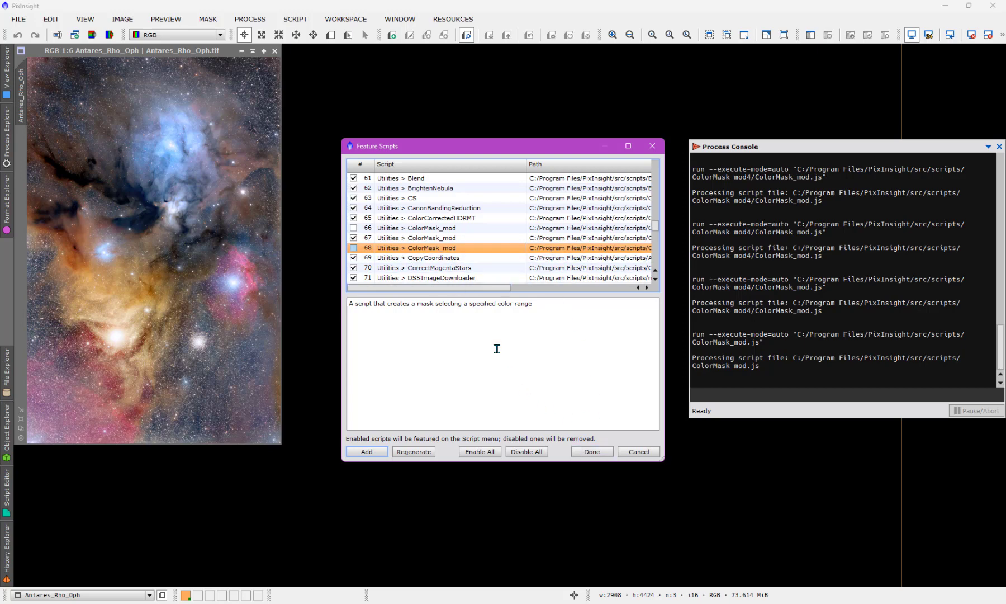
click(591, 451)
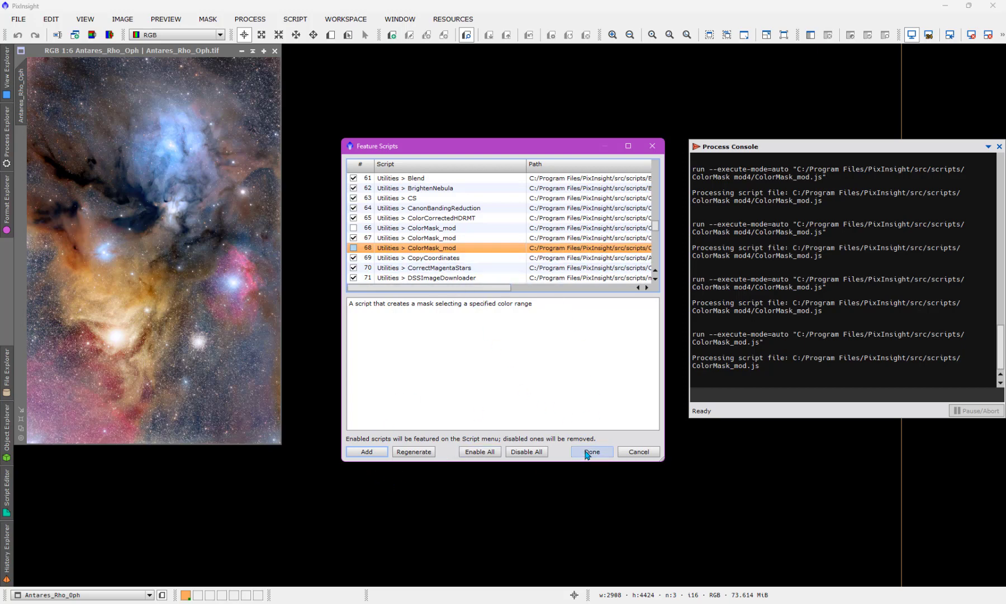
mouse_move(526, 451)
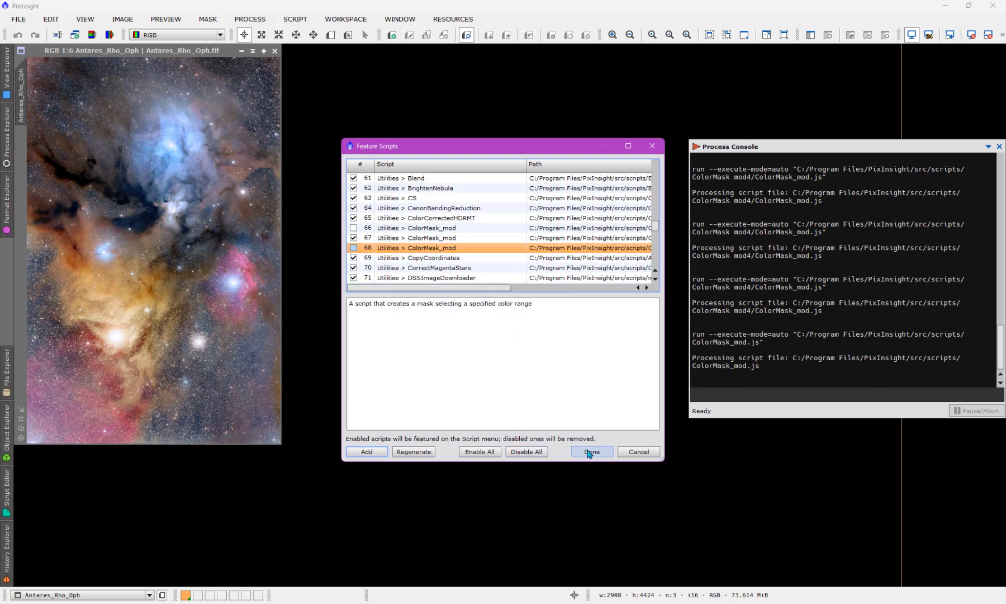
Launch the single ColorMask_mod from Script > Utilities, which logs a ColorMask_mod.js file-not-found error.
click(591, 451)
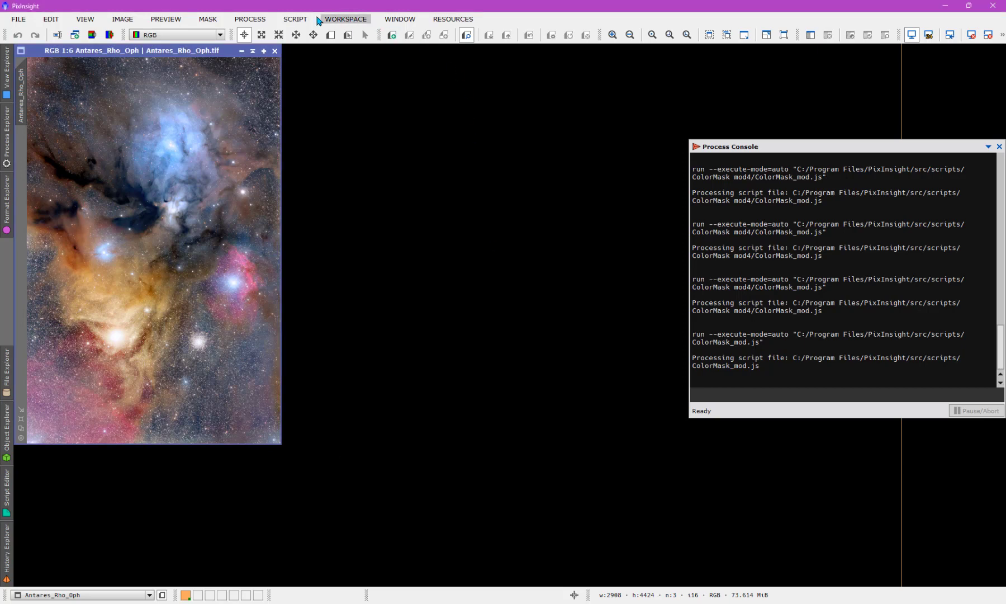
click(295, 18)
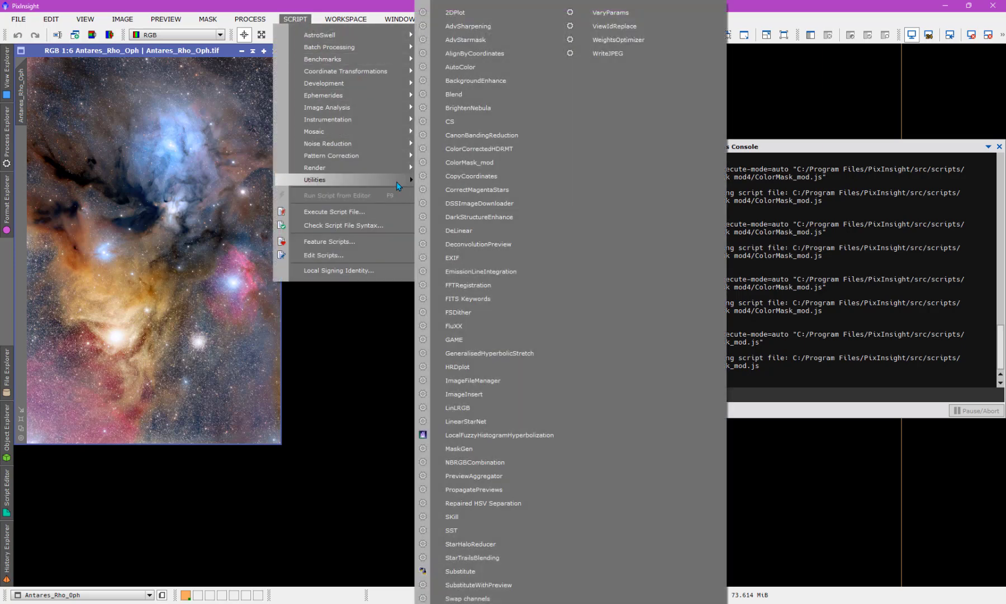
mouse_move(469, 162)
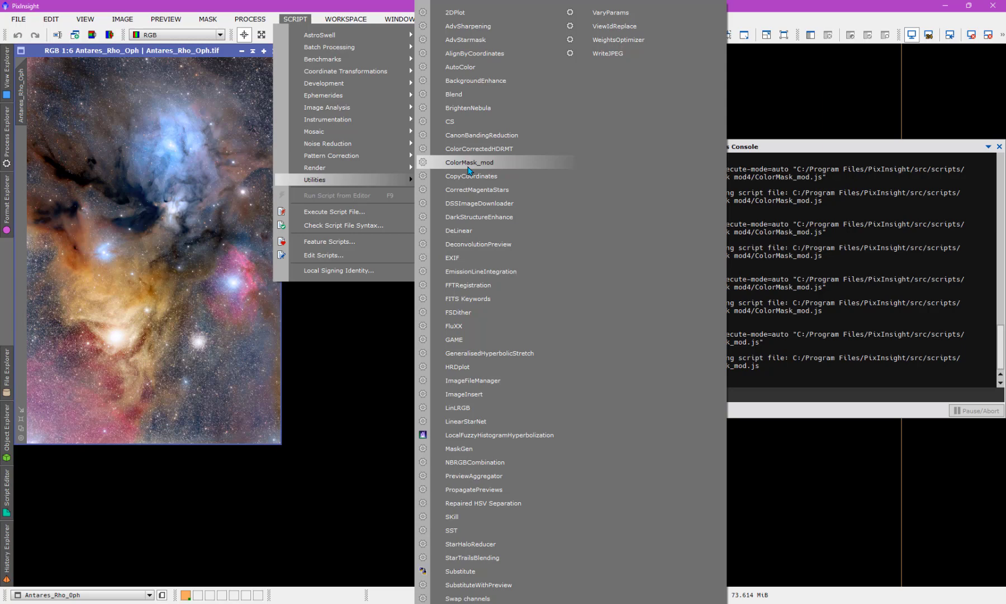
click(469, 164)
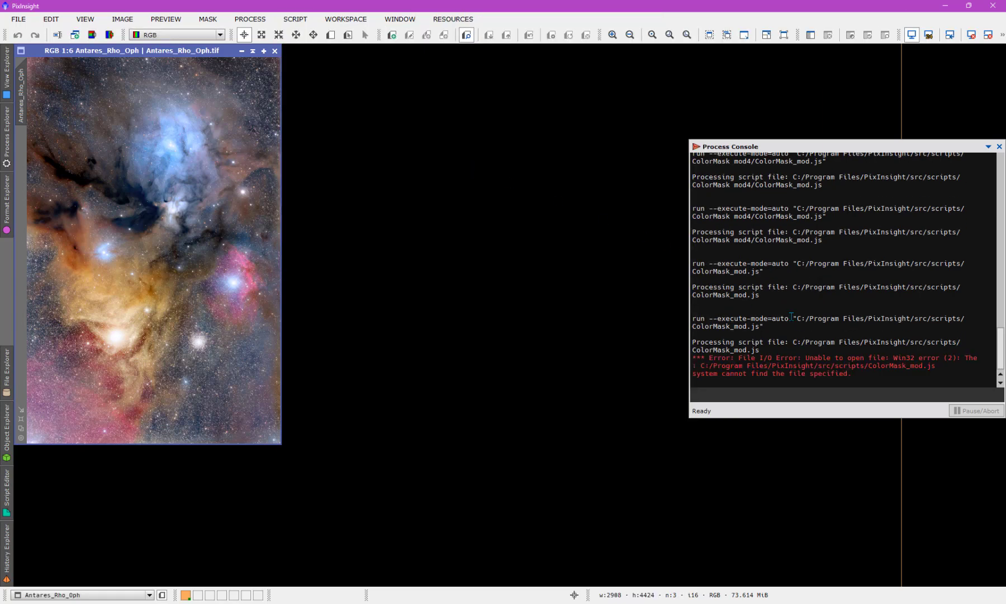
Browse the menu bar and reopen the Script menu.
click(295, 18)
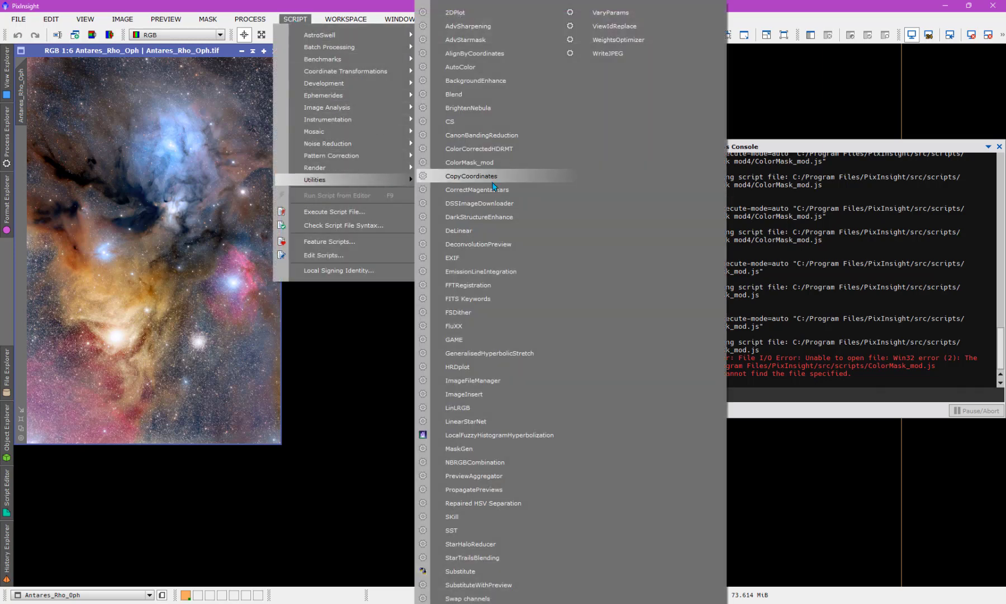
click(250, 19)
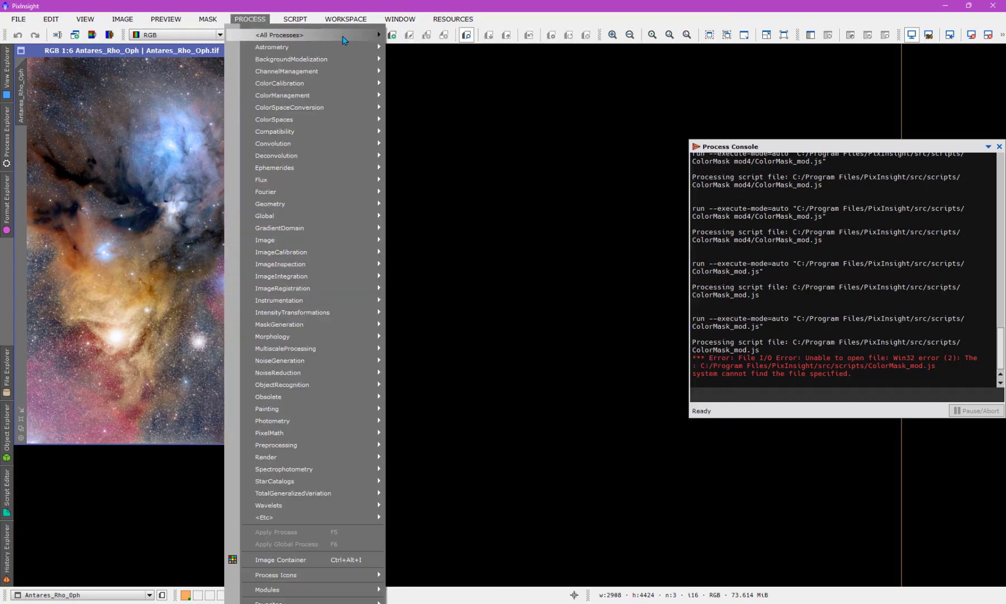
click(294, 19)
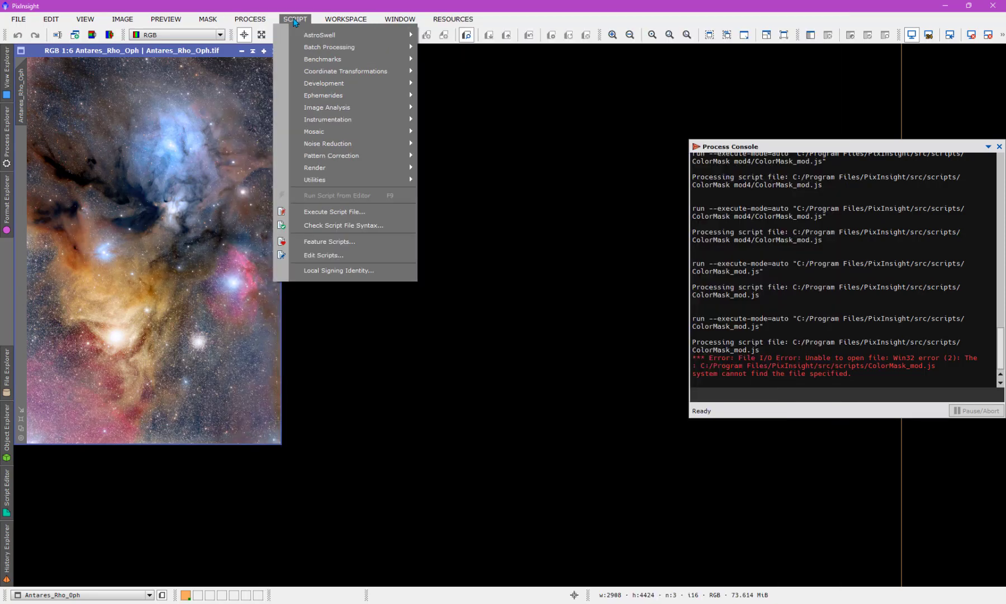
Uncheck the last ColorMask_mod entry under Utilities in Feature Scripts and click Done.
click(329, 242)
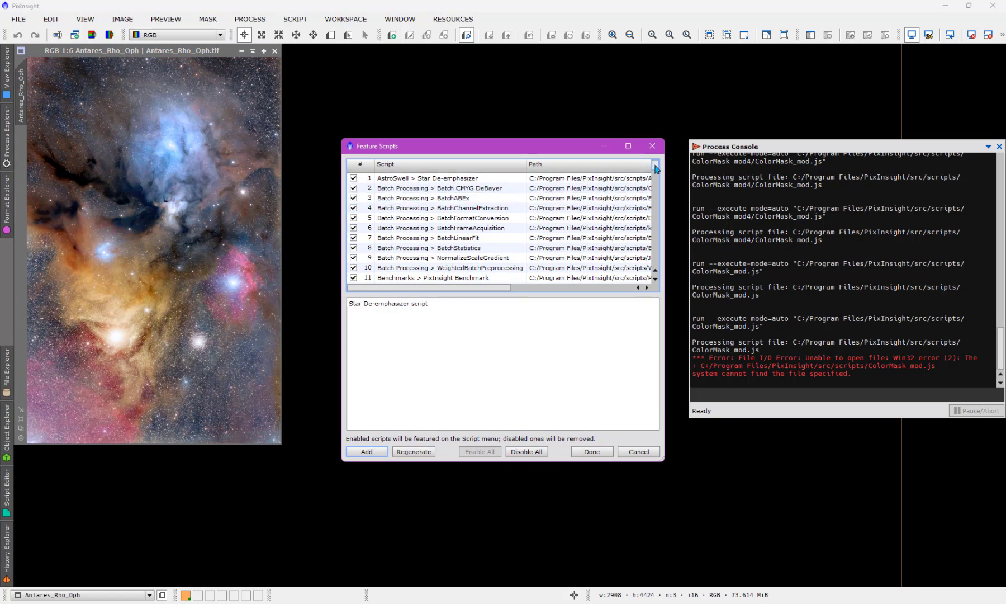
scroll(down, 3)
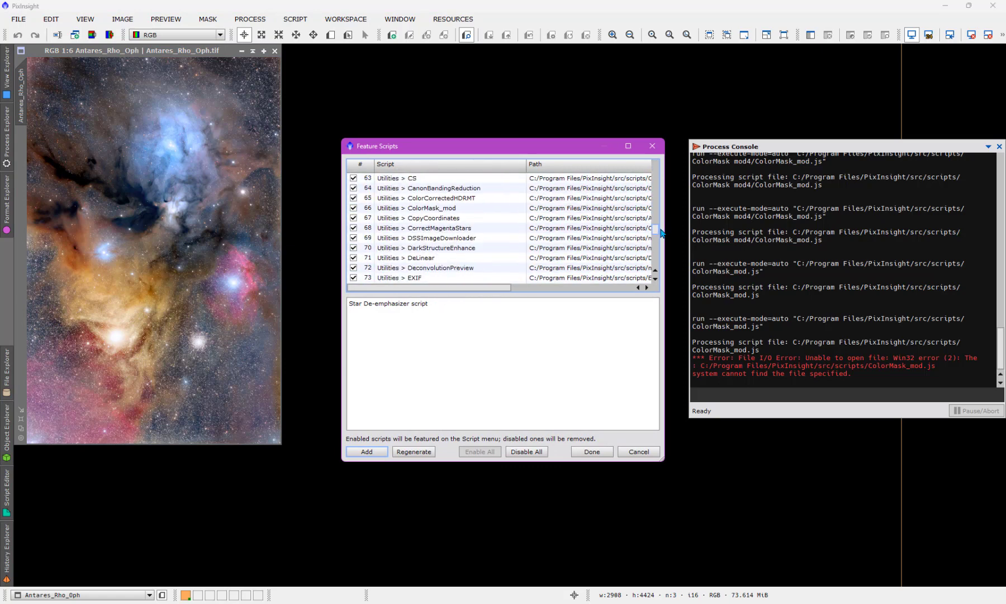
click(424, 208)
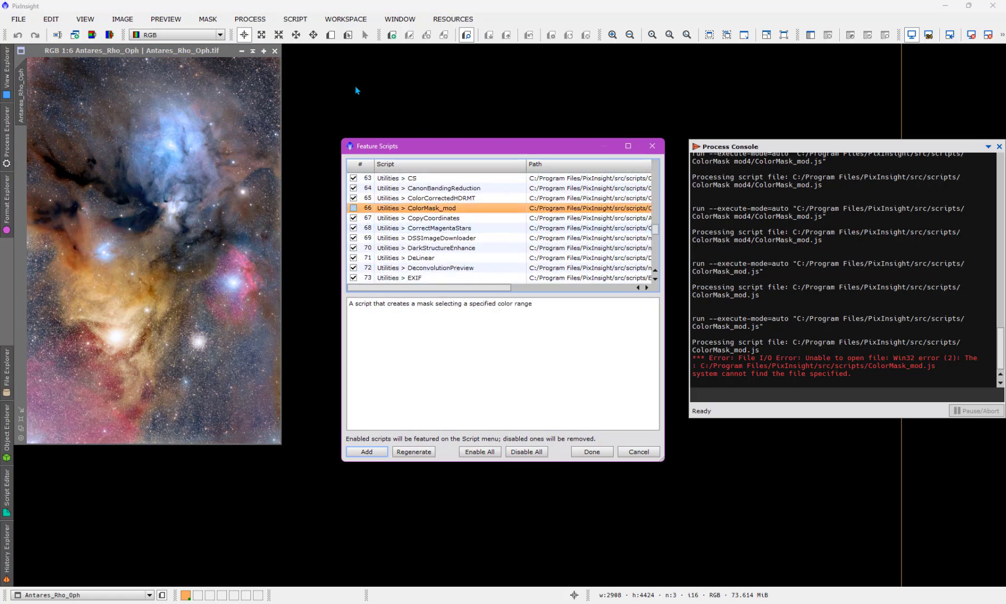
mouse_move(637, 452)
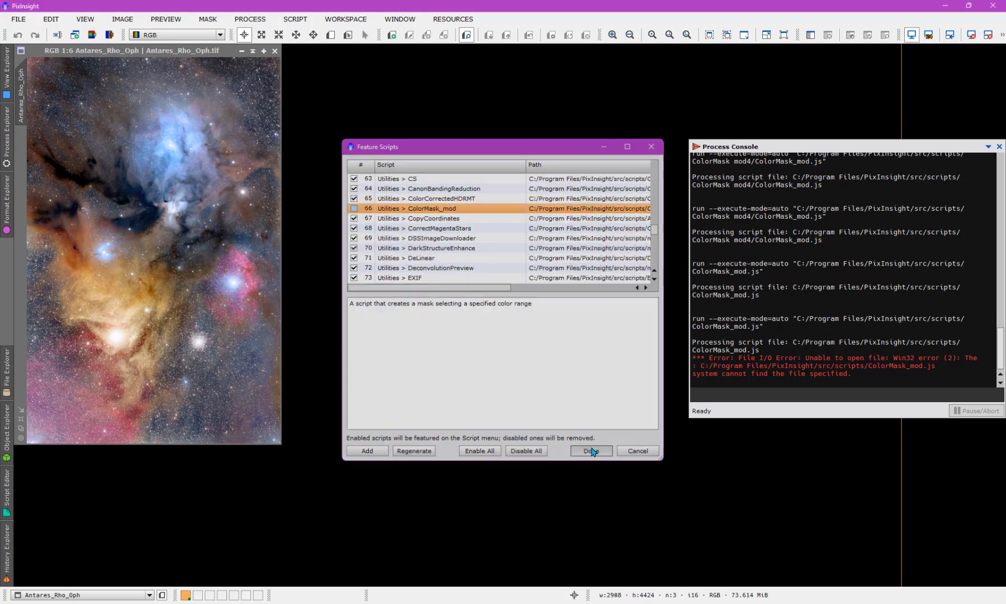
click(589, 450)
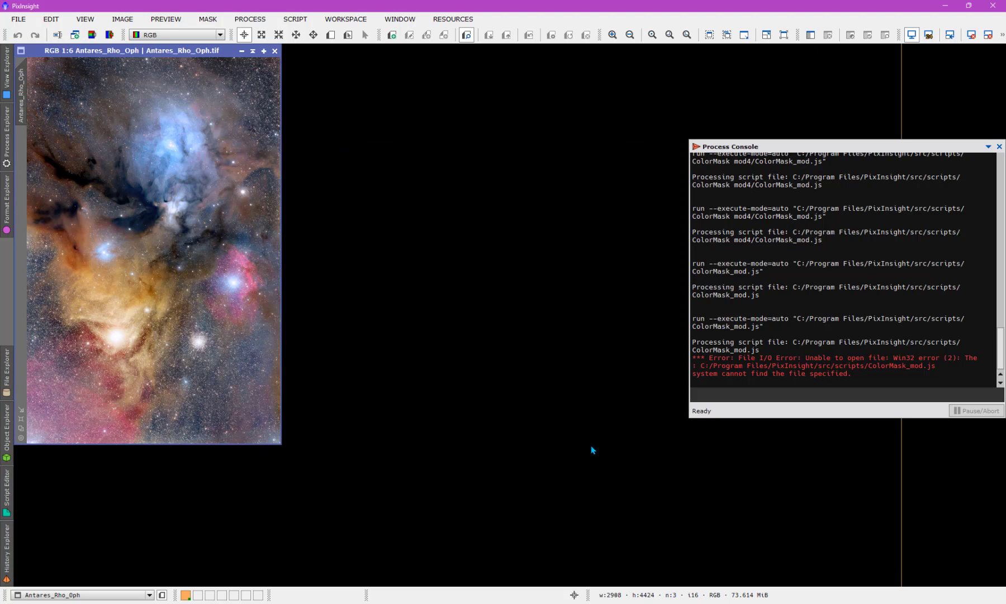
Rescan the src/scripts folder via Feature Scripts > Add, accepting the one additional script found.
click(294, 18)
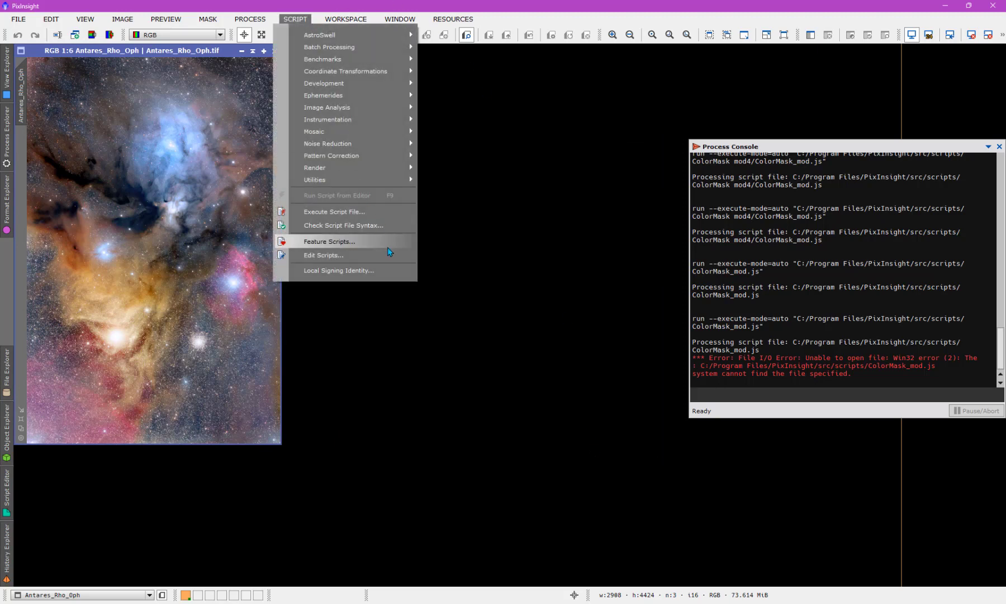
click(329, 242)
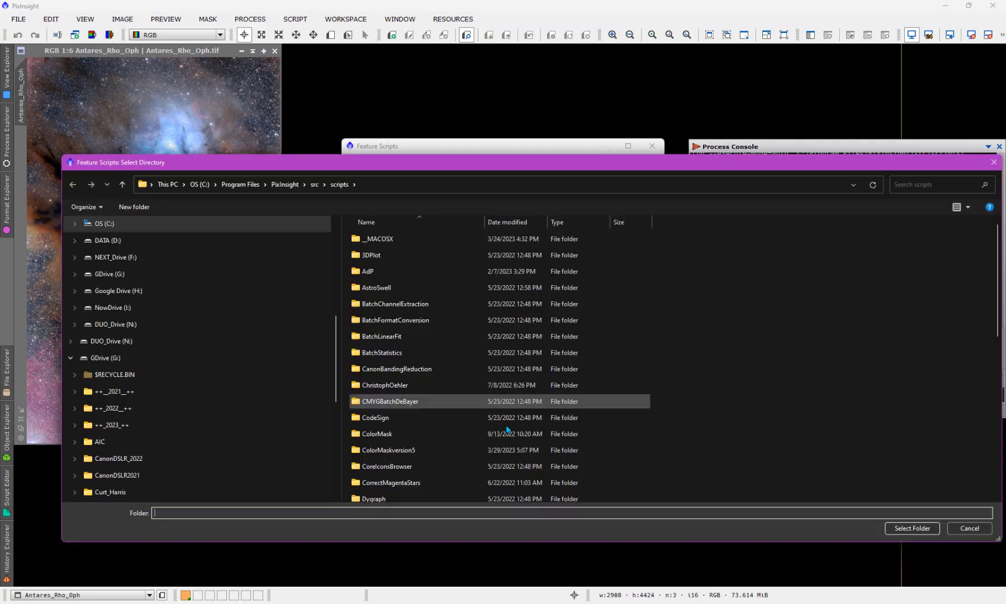
click(911, 528)
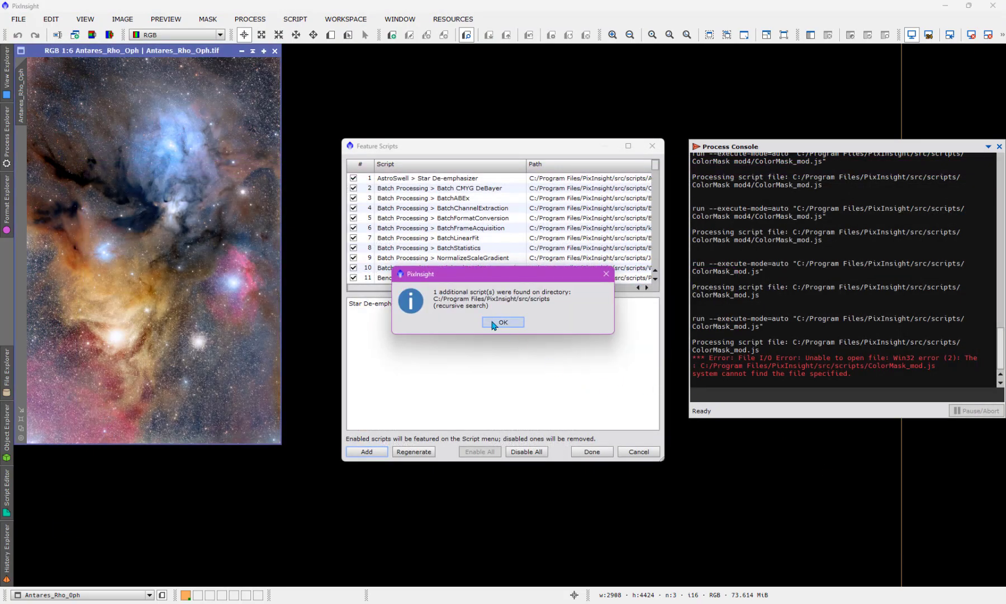
click(502, 322)
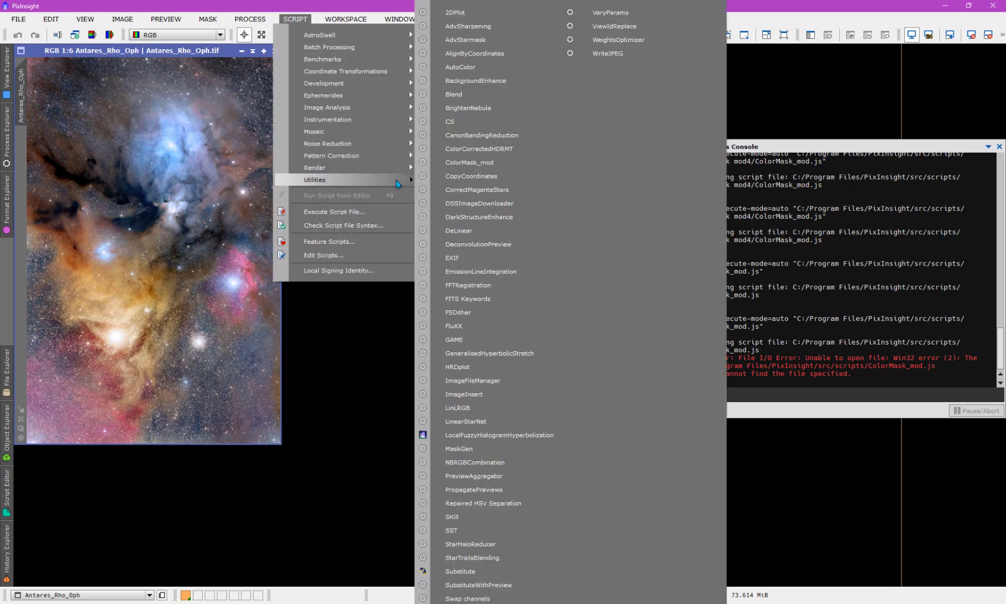
mouse_move(483, 164)
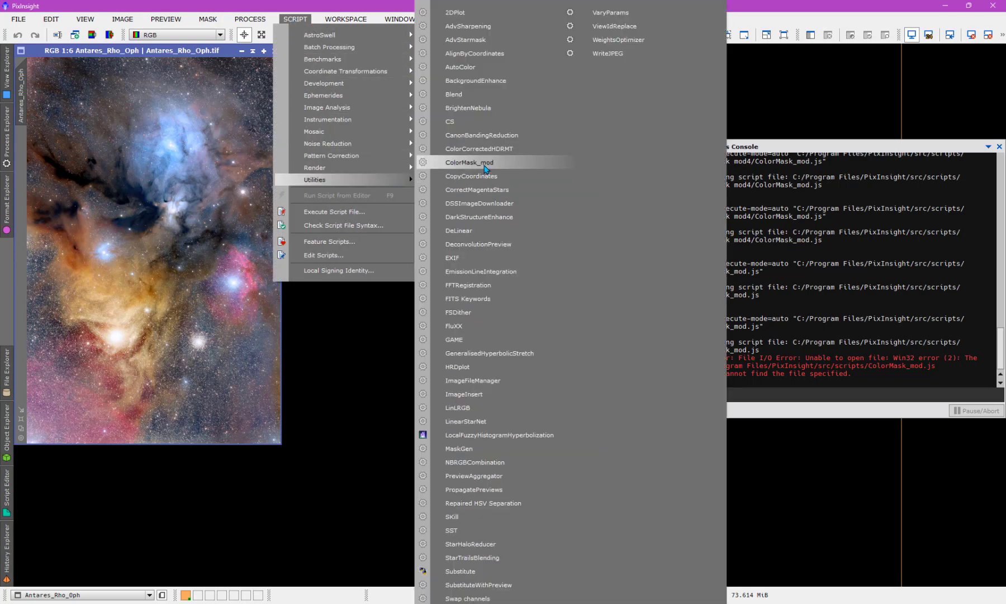
Launch ColorMask_mod from Utilities, running ColorMask_mod.js from the ColorMaskversion5 folder.
click(468, 161)
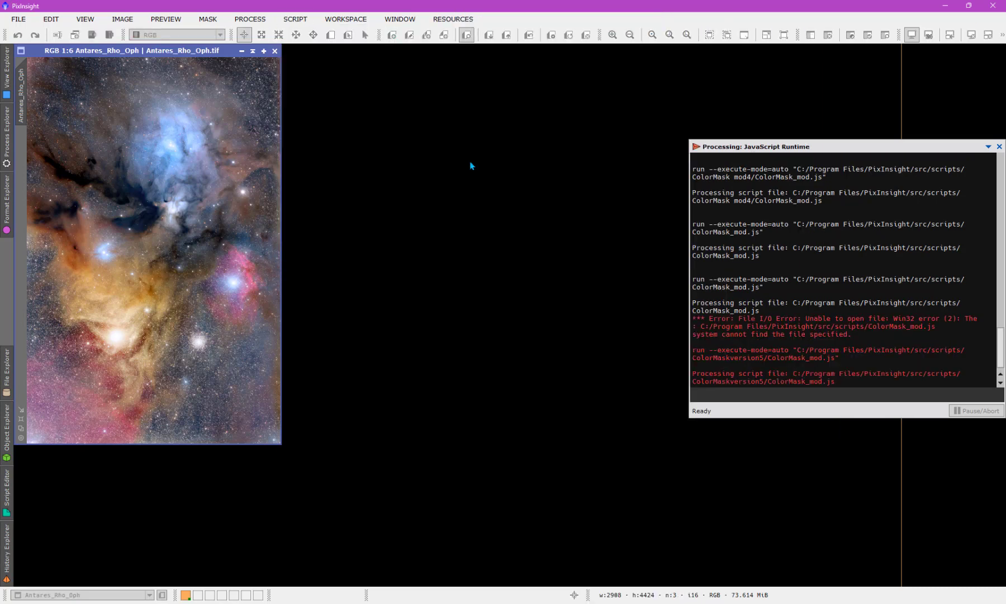